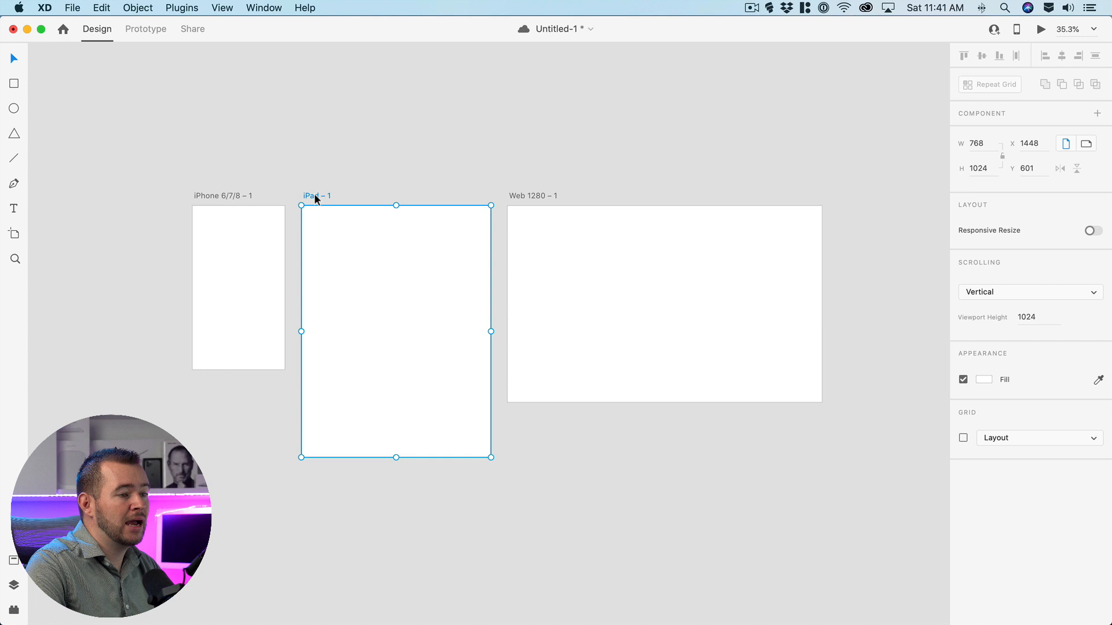
# - Turn on an 8-column layout grid with 16 gutters for the iPad artboard
pyautogui.click(962, 437)
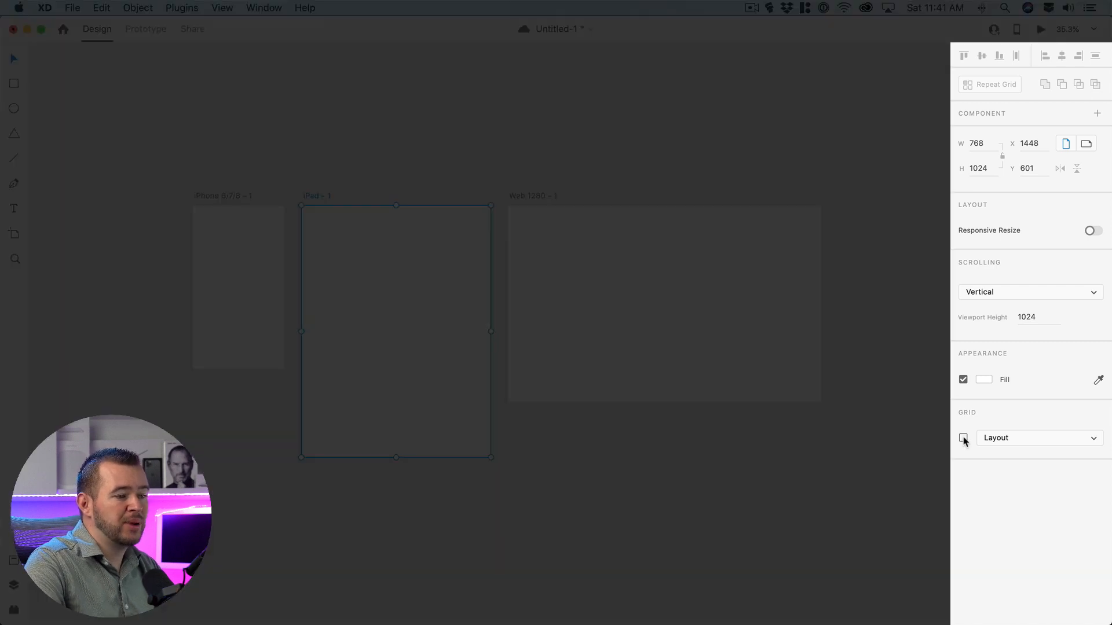
pyautogui.click(963, 438)
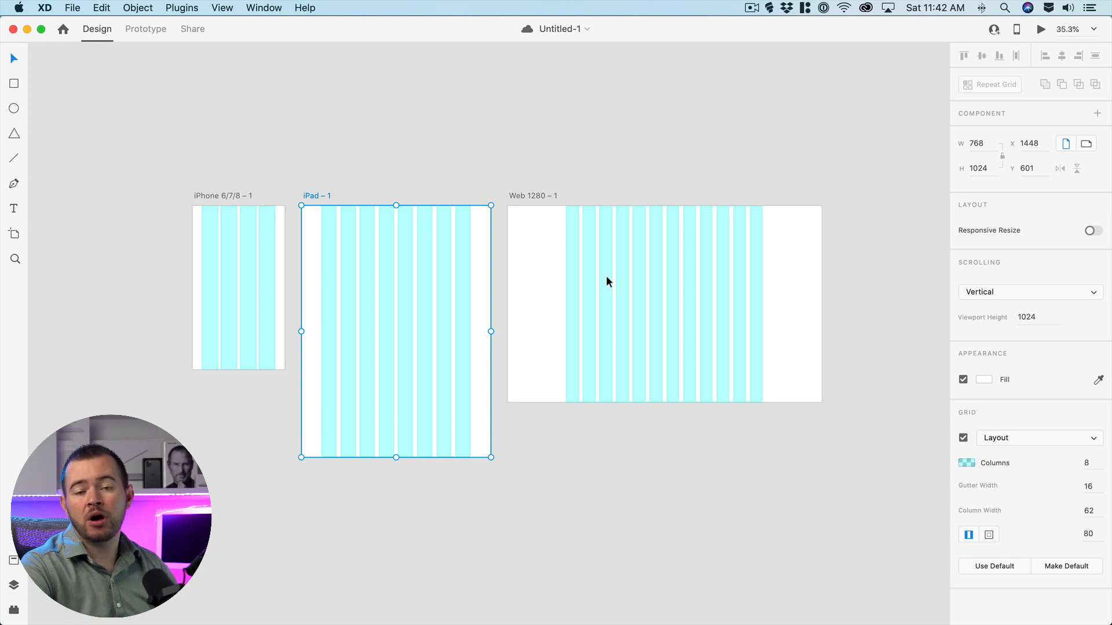
pyautogui.moveTo(593, 280)
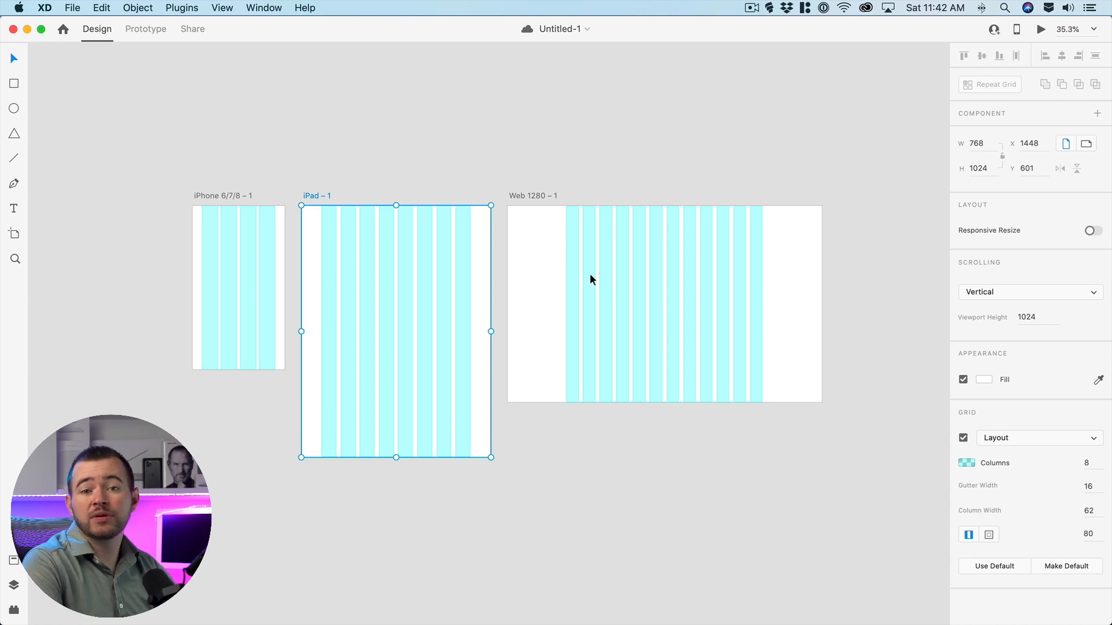
pyautogui.moveTo(535, 183)
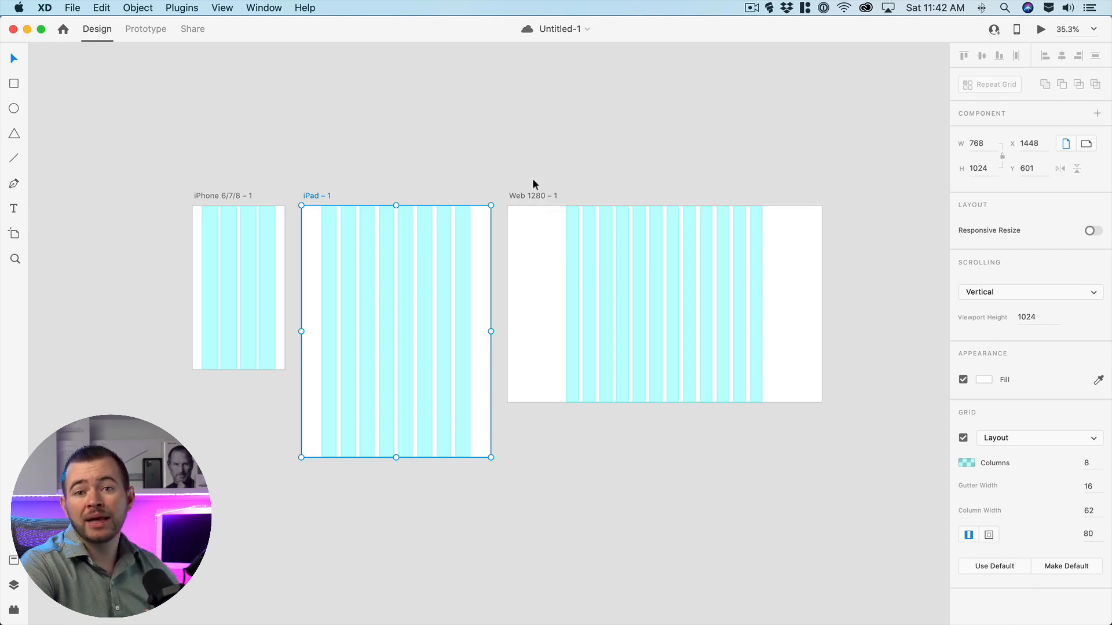
pyautogui.moveTo(503, 168)
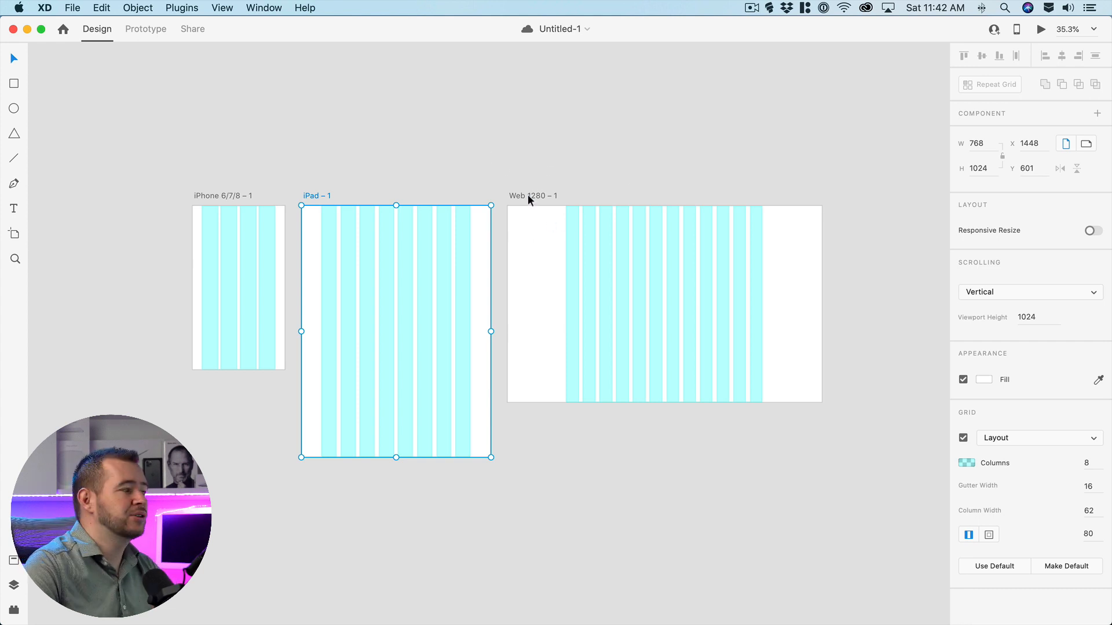
pyautogui.click(533, 196)
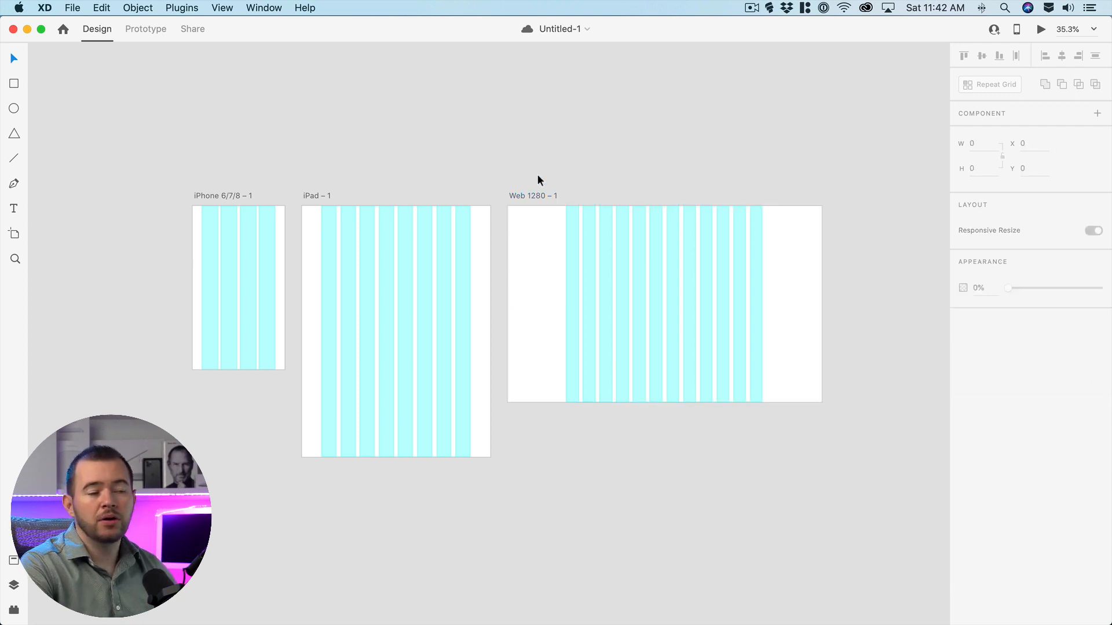
# - Set the Web 1280 layout grid to 6 columns and 16 gutters
pyautogui.click(530, 196)
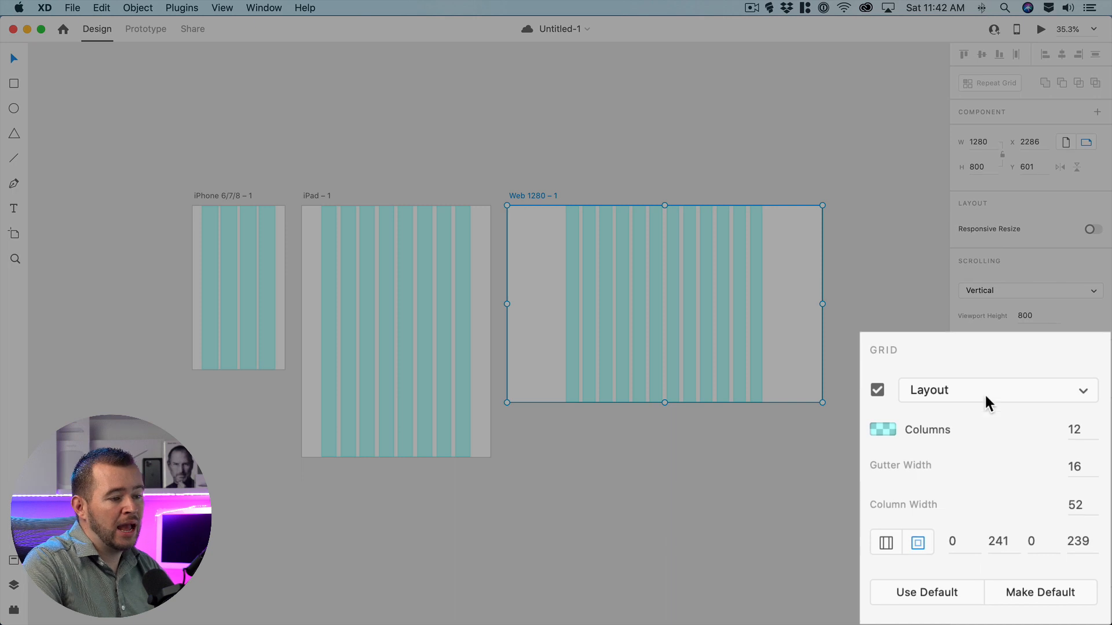
pyautogui.click(1074, 432)
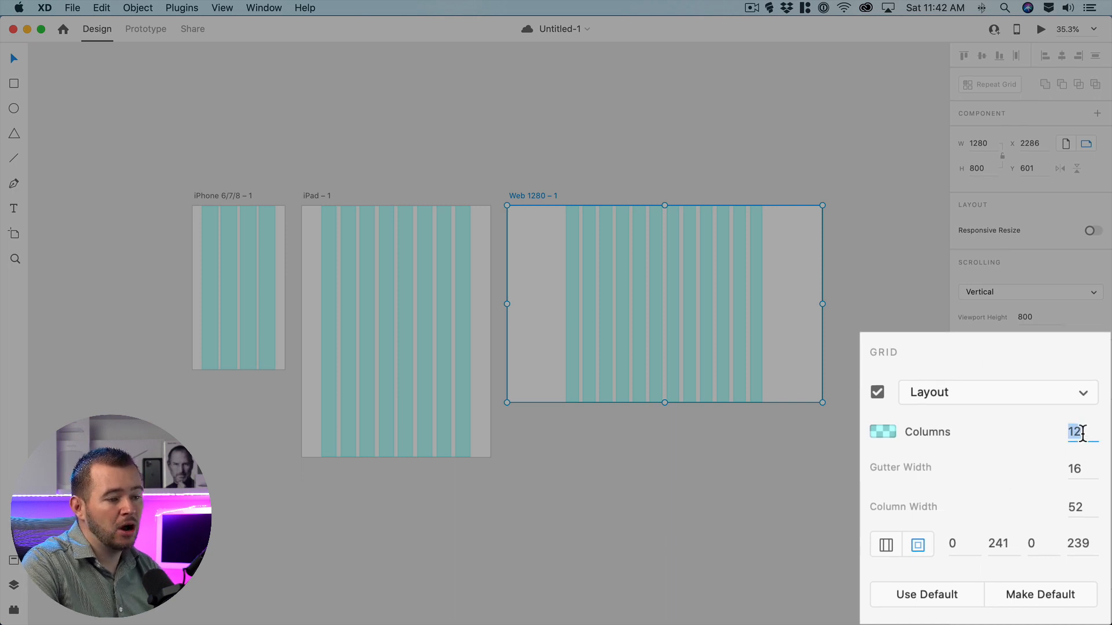
pyautogui.write('6')
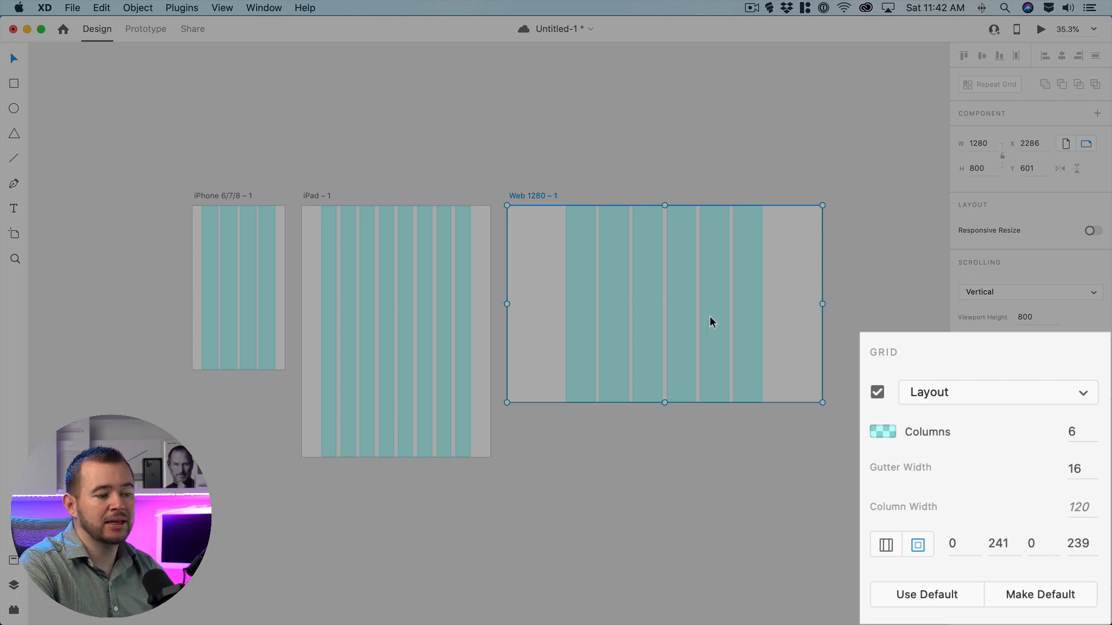
pyautogui.click(1073, 468)
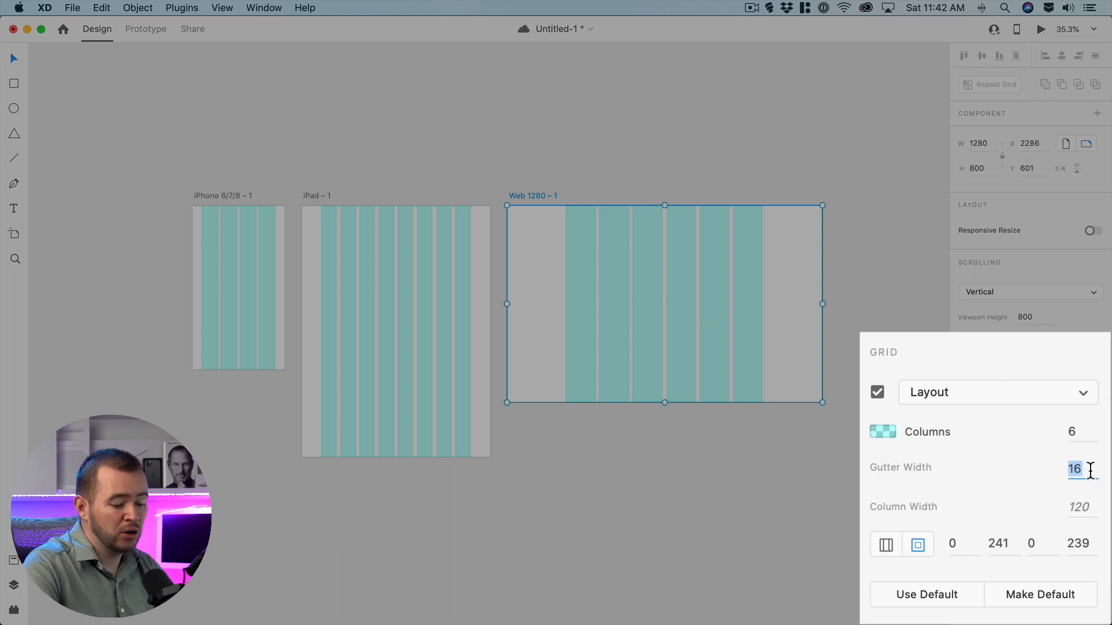
pyautogui.write('32')
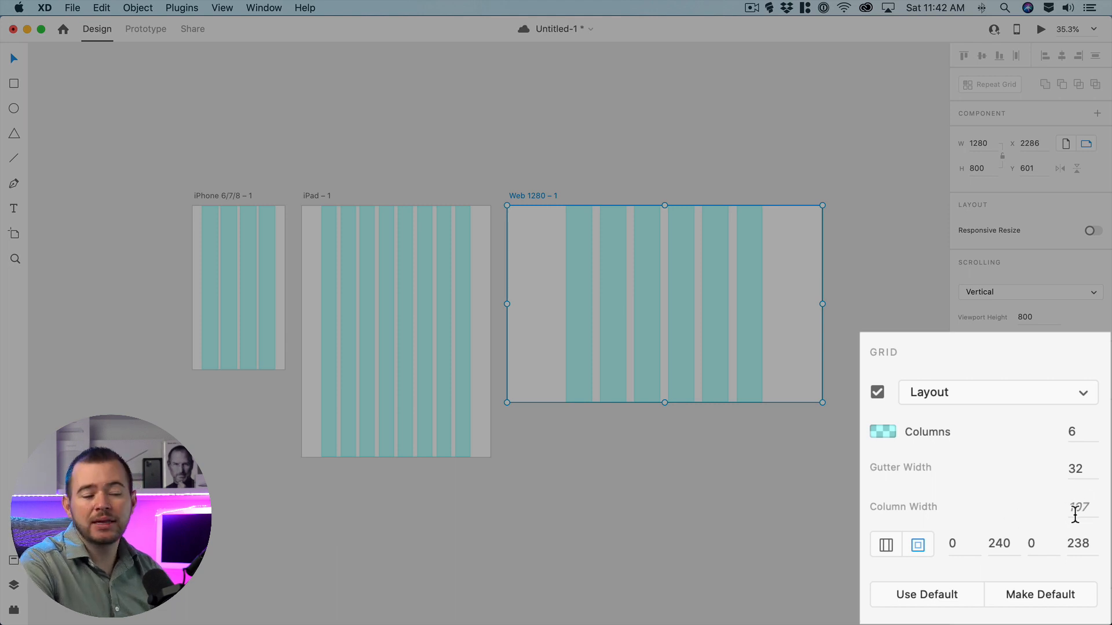
pyautogui.click(1076, 507)
pyautogui.write('120')
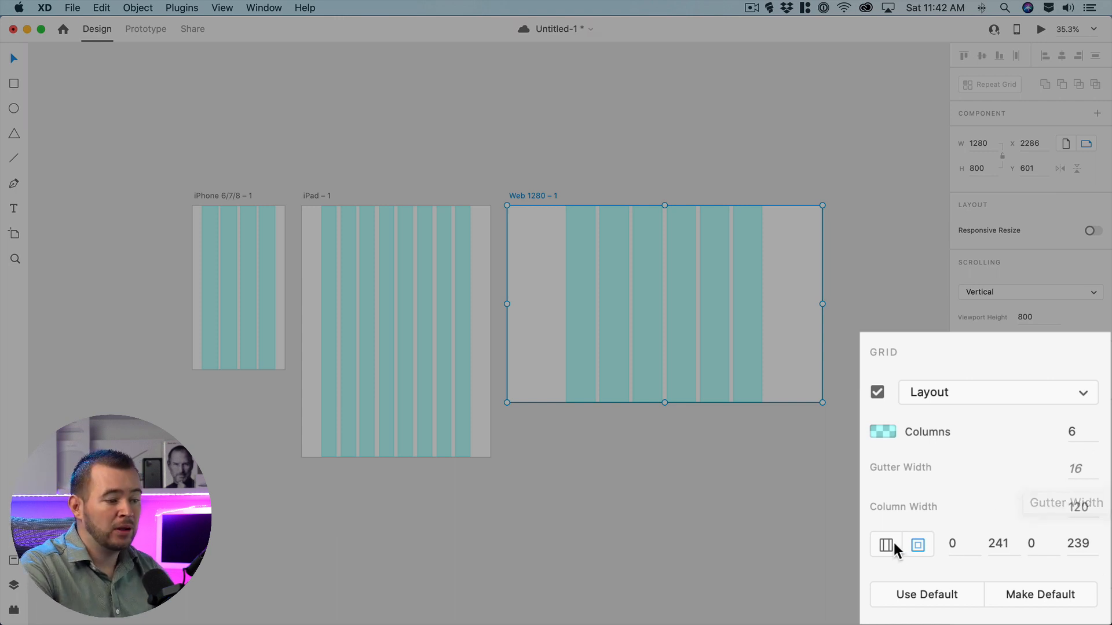
# - Switch to separate margins per side, with 80 top and 200 bottom
pyautogui.click(885, 545)
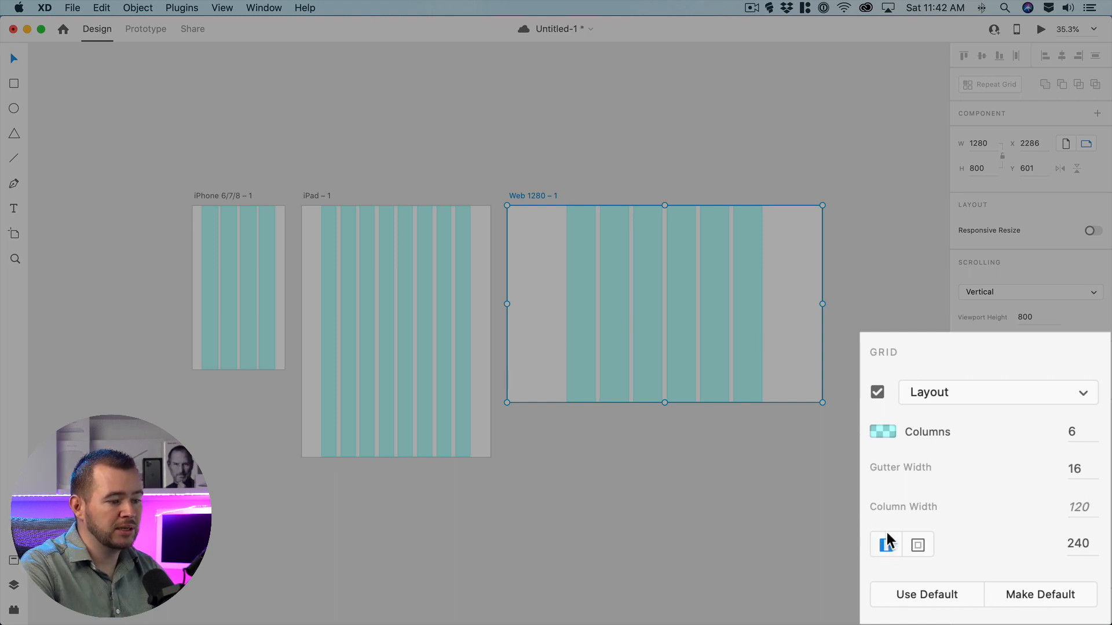
pyautogui.click(1078, 544)
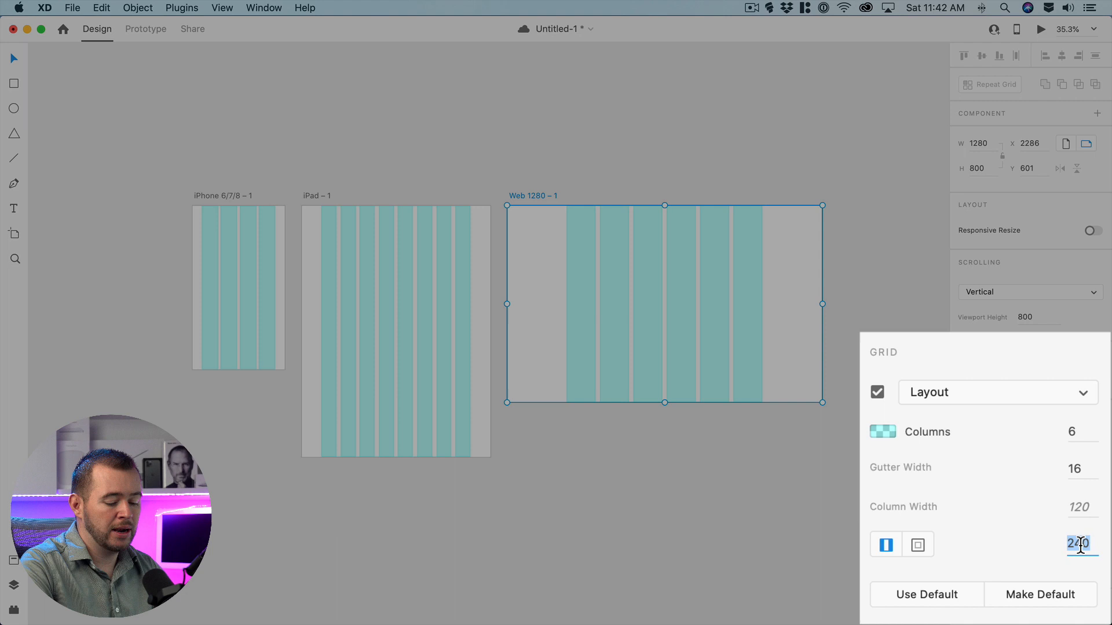
pyautogui.click(917, 544)
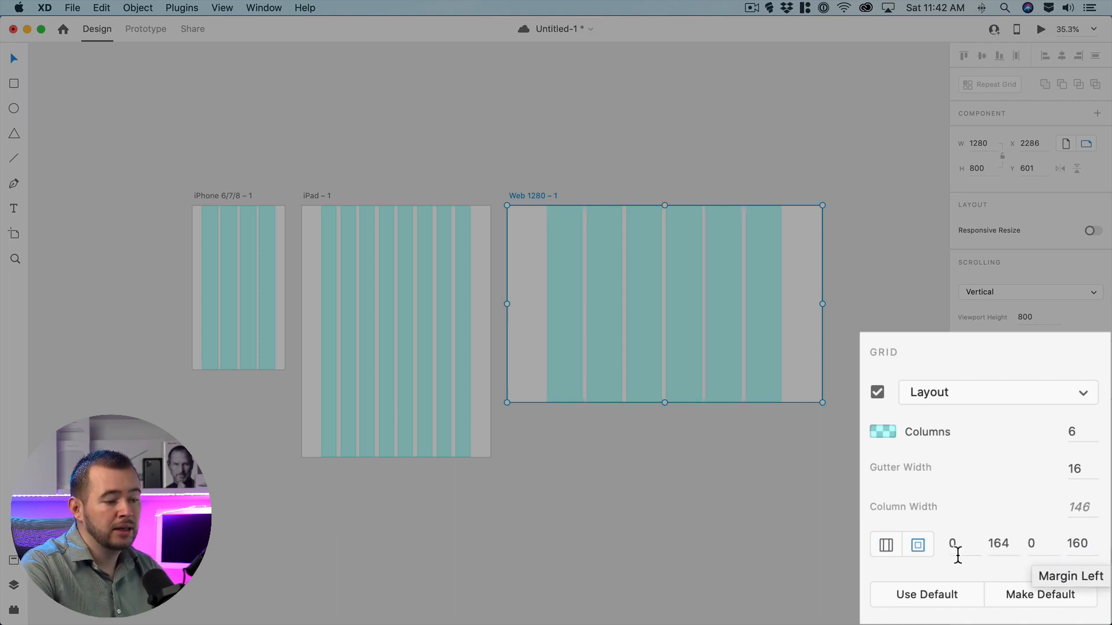
pyautogui.moveTo(961, 543)
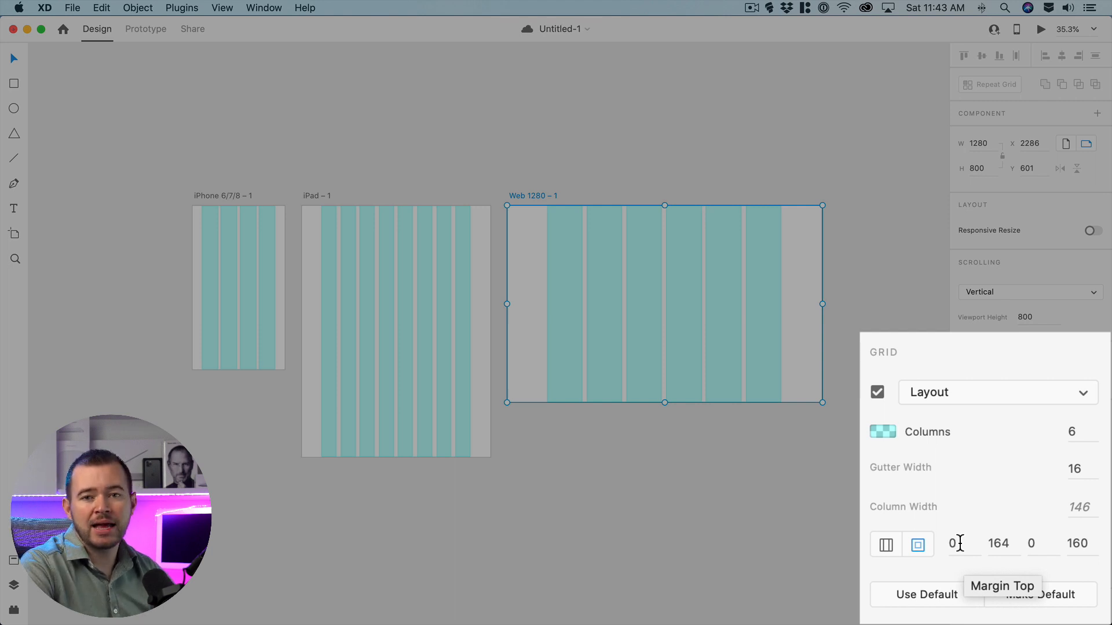
pyautogui.click(959, 544)
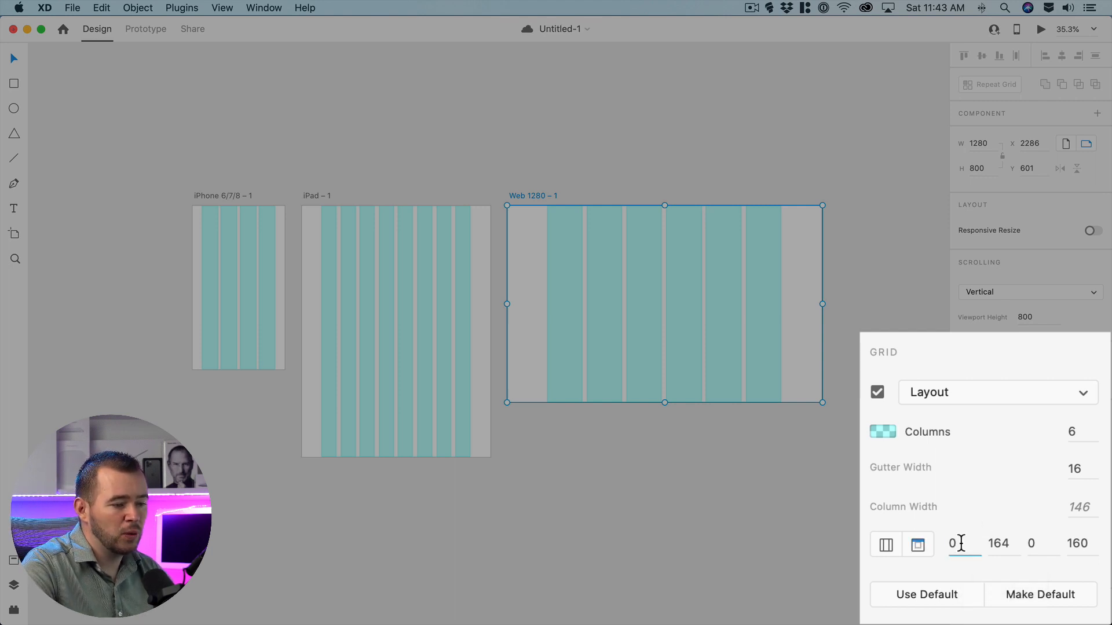
pyautogui.click(955, 543)
pyautogui.write('80')
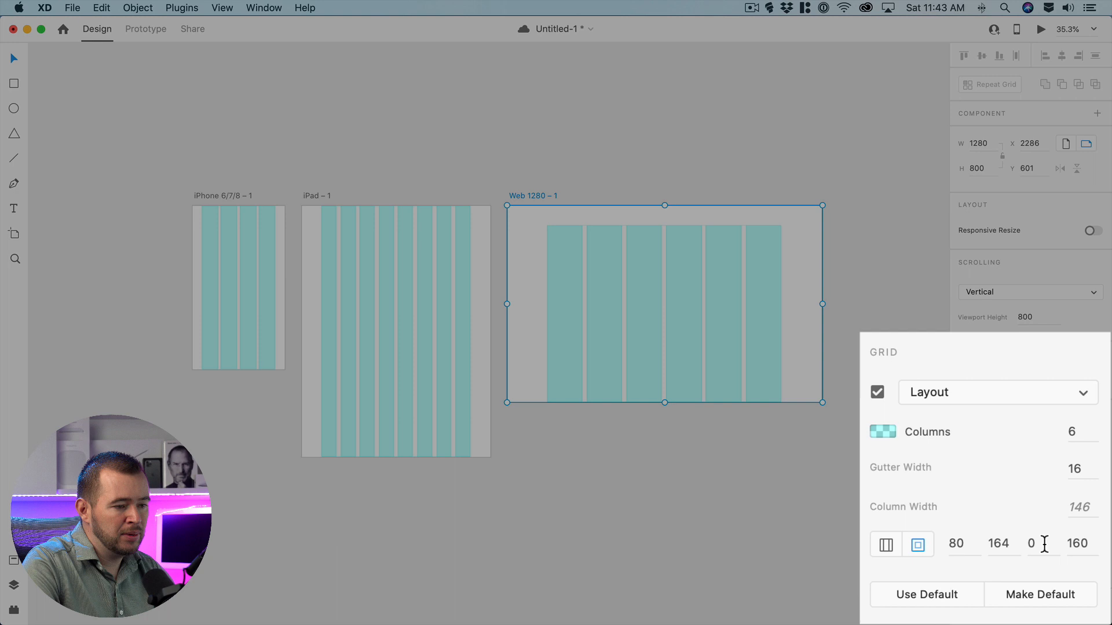
pyautogui.write('200')
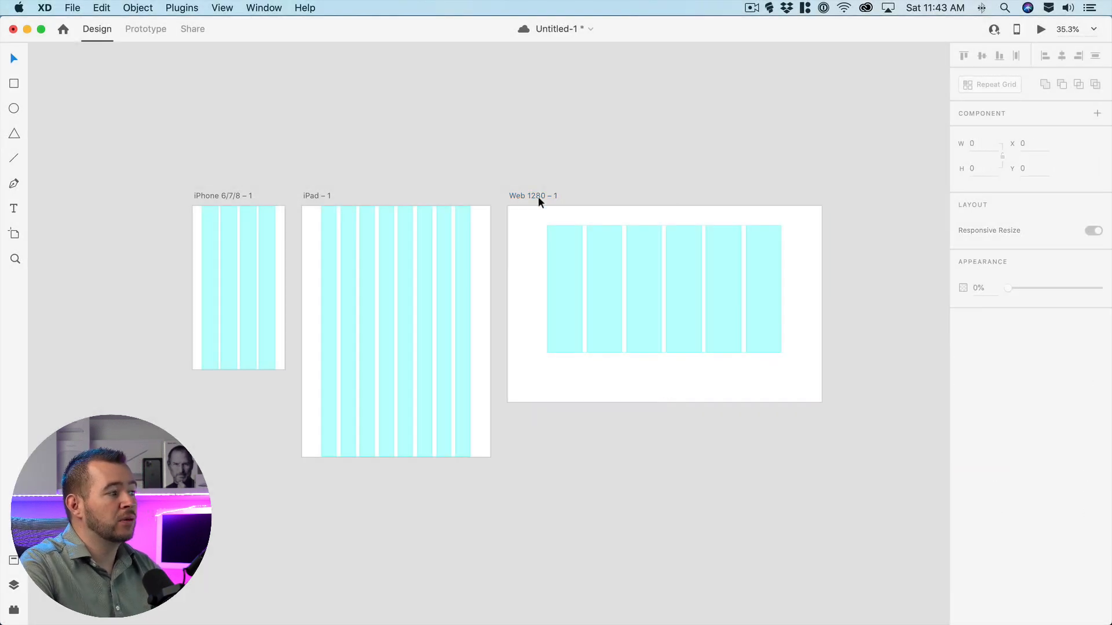
# - Stretch Web 1280 to 1200 tall and fade the grid colour to 20% opacity
pyautogui.click(531, 196)
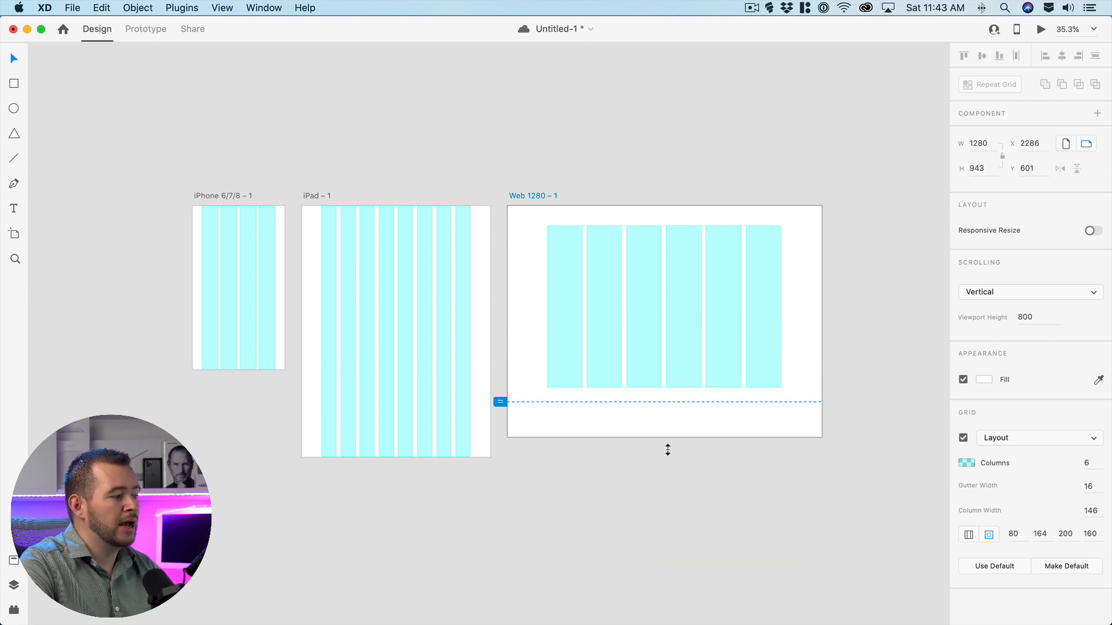
pyautogui.moveTo(667, 450); pyautogui.dragTo(664, 501)
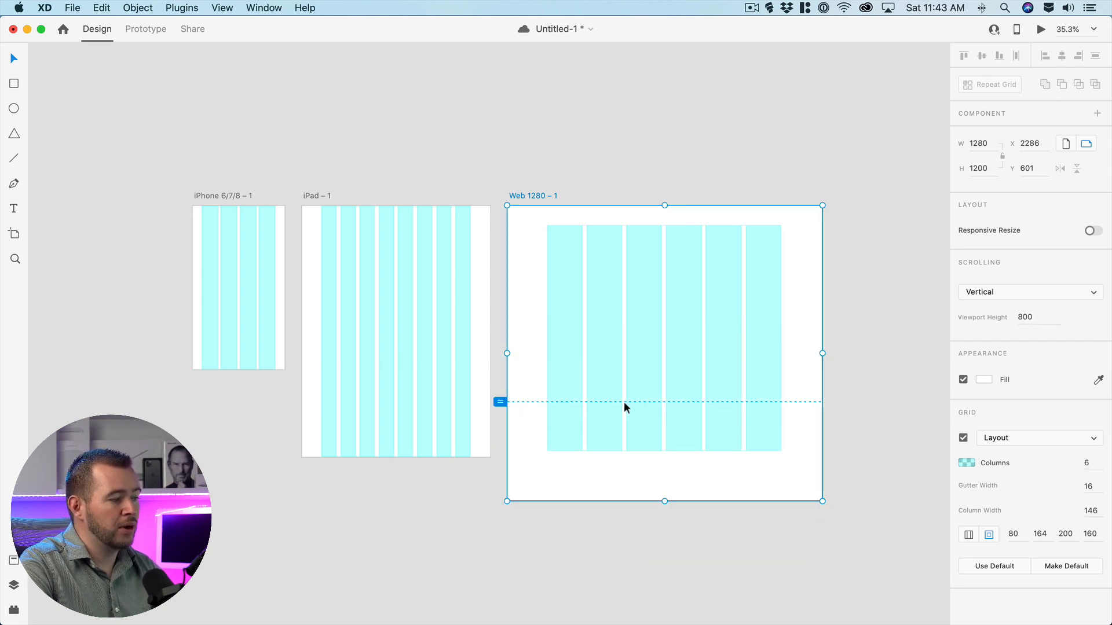
pyautogui.moveTo(701, 401)
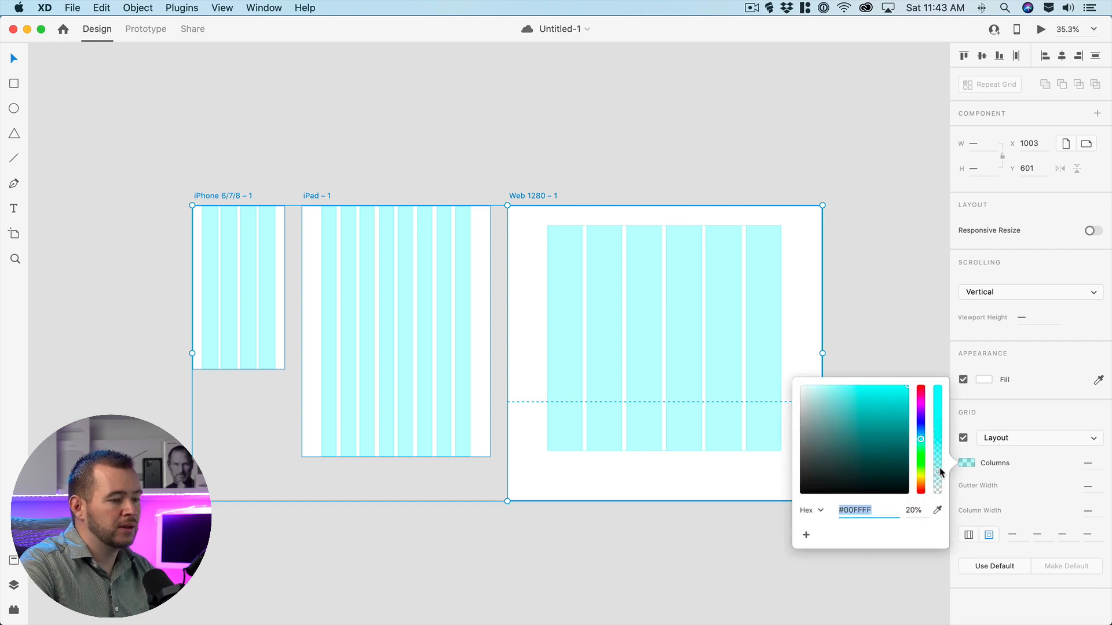
pyautogui.moveTo(939, 471); pyautogui.dragTo(939, 489)
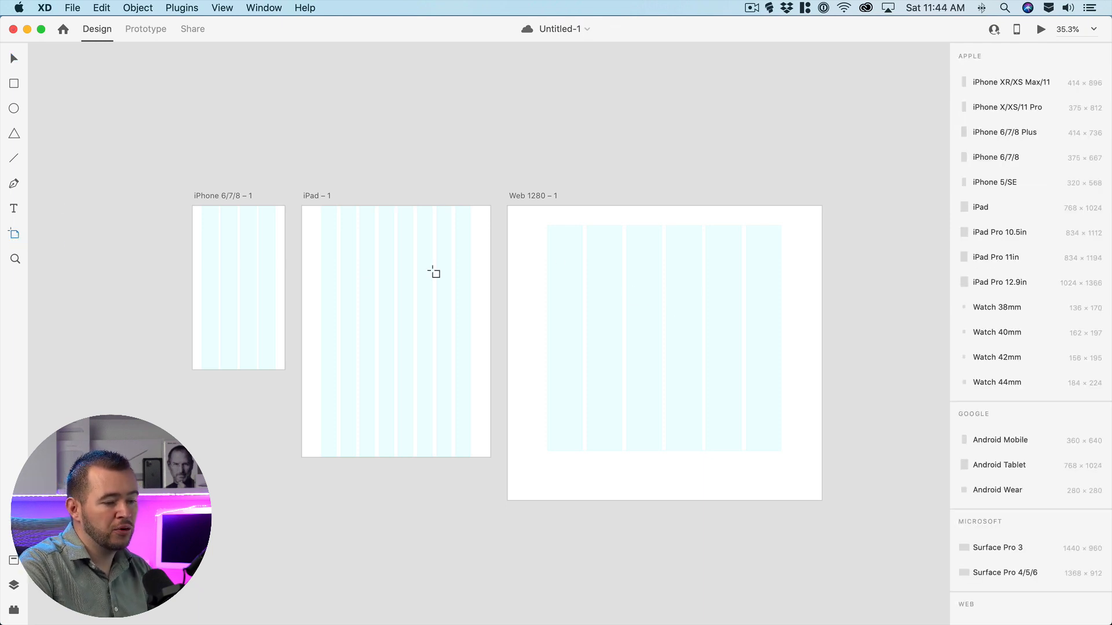
# - Add a second Web 1280 artboard and save the grid setup as default
pyautogui.scroll(-3)
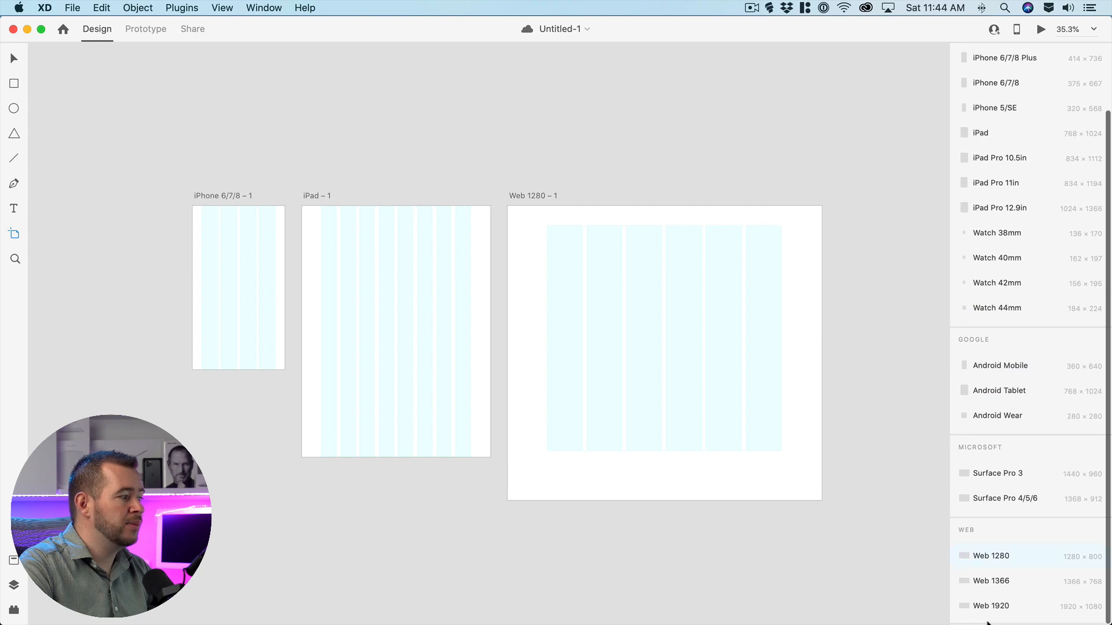
pyautogui.click(988, 556)
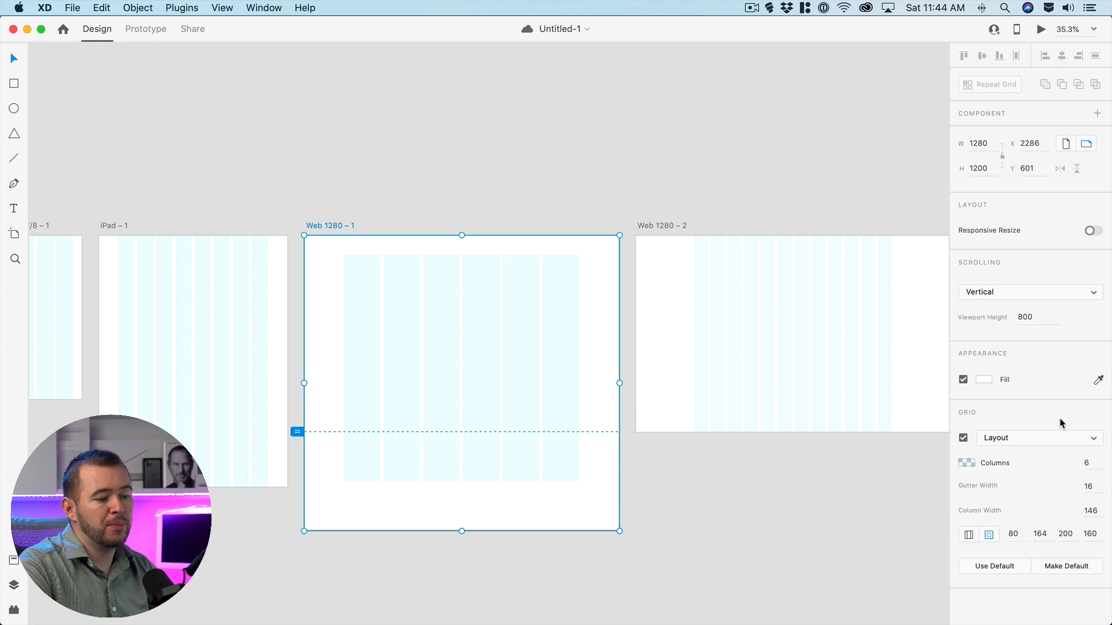
pyautogui.click(1066, 566)
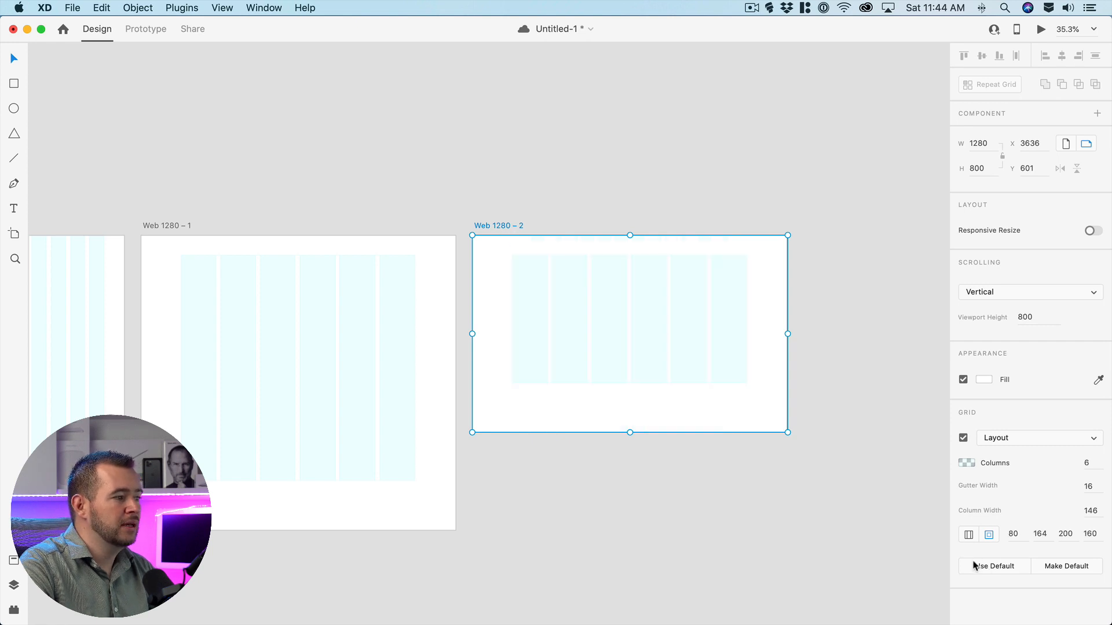
# - Stretch the new Web artboard to about 1182 tall and select the iPad artboard
pyautogui.moveTo(630, 432); pyautogui.dragTo(626, 574)
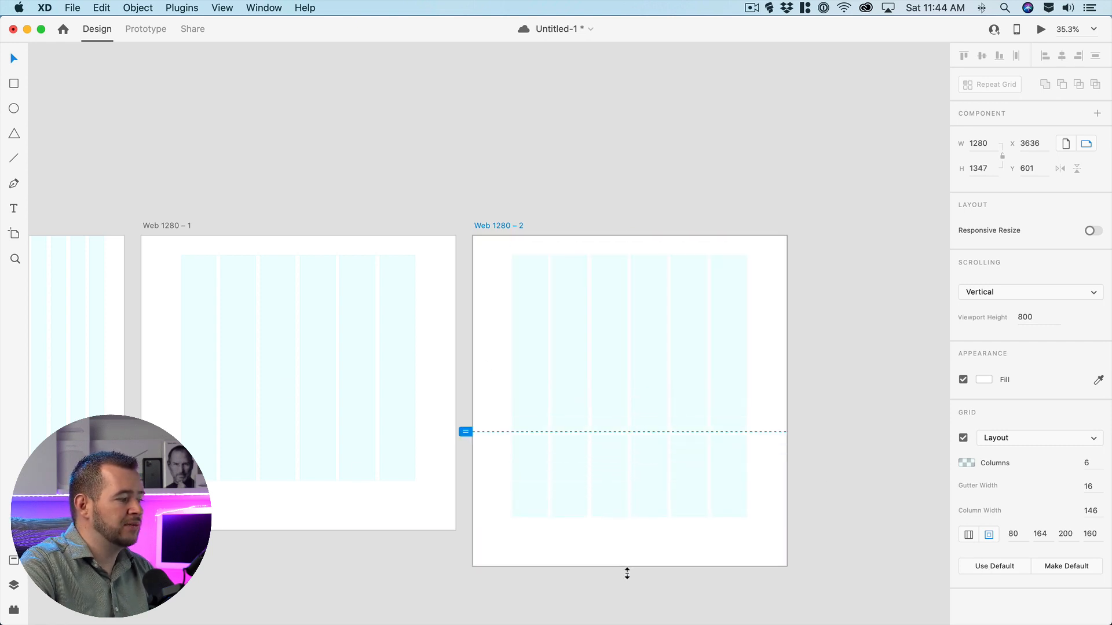
pyautogui.moveTo(626, 573); pyautogui.dragTo(626, 526)
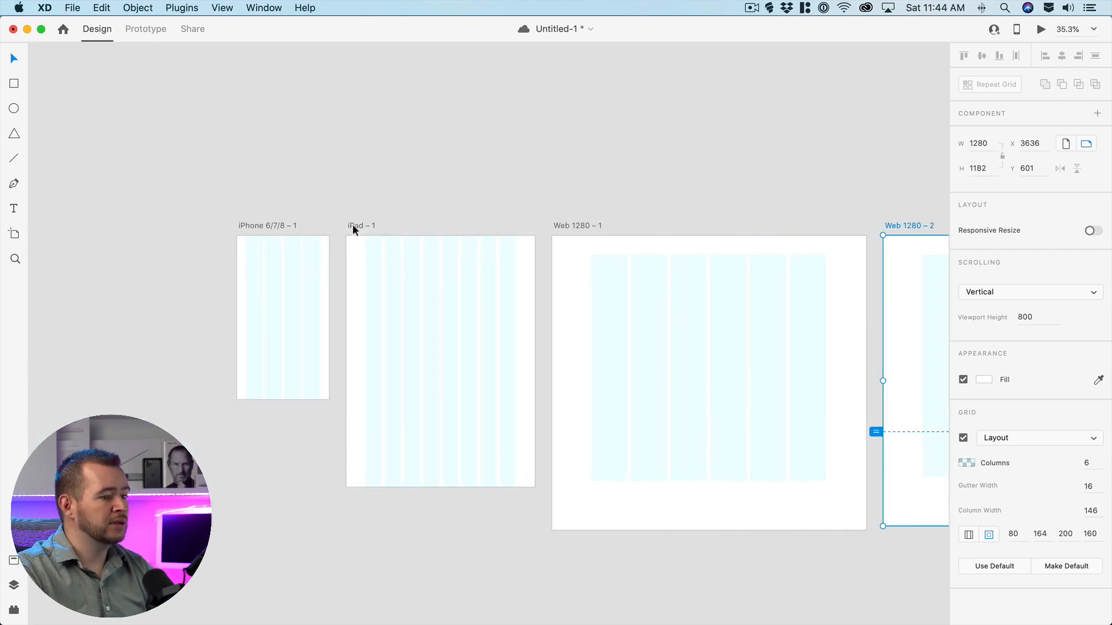
pyautogui.click(361, 226)
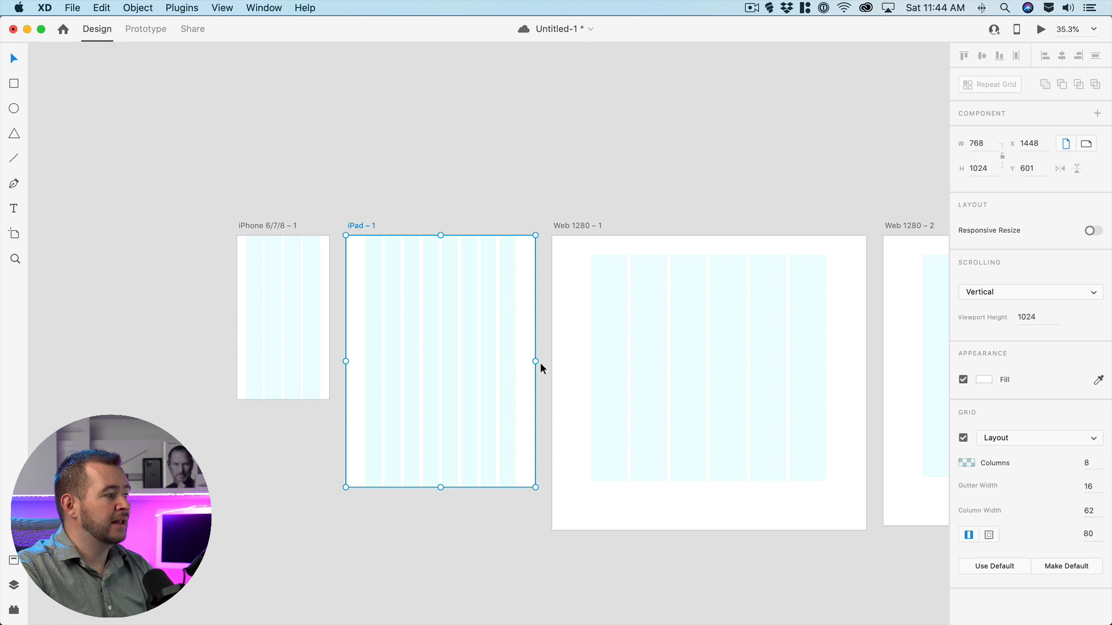
pyautogui.moveTo(466, 326)
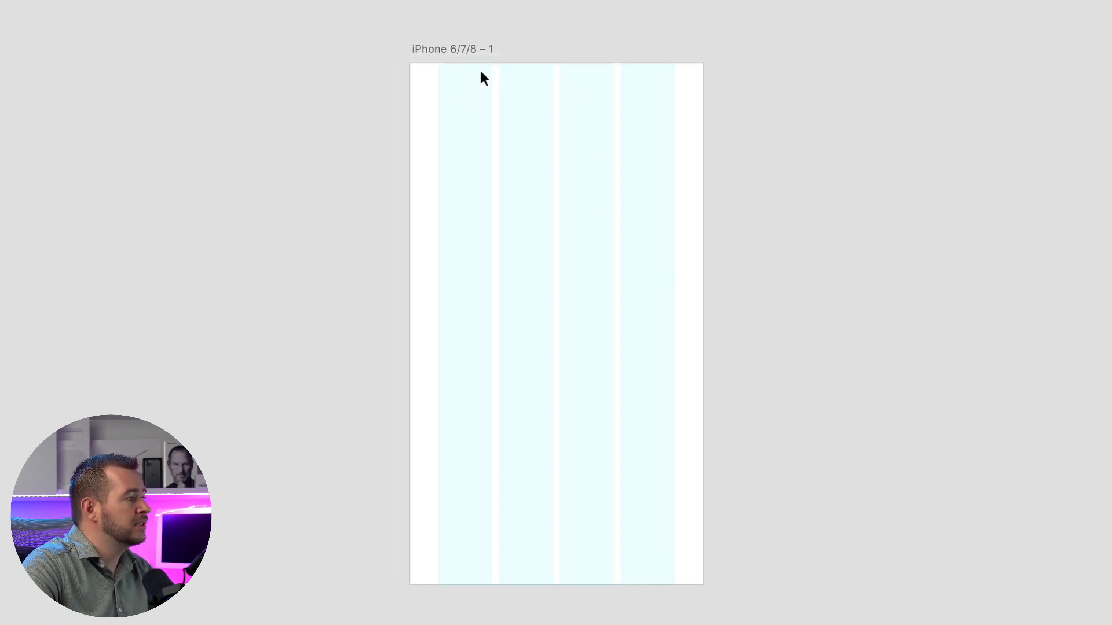
pyautogui.moveTo(515, 77)
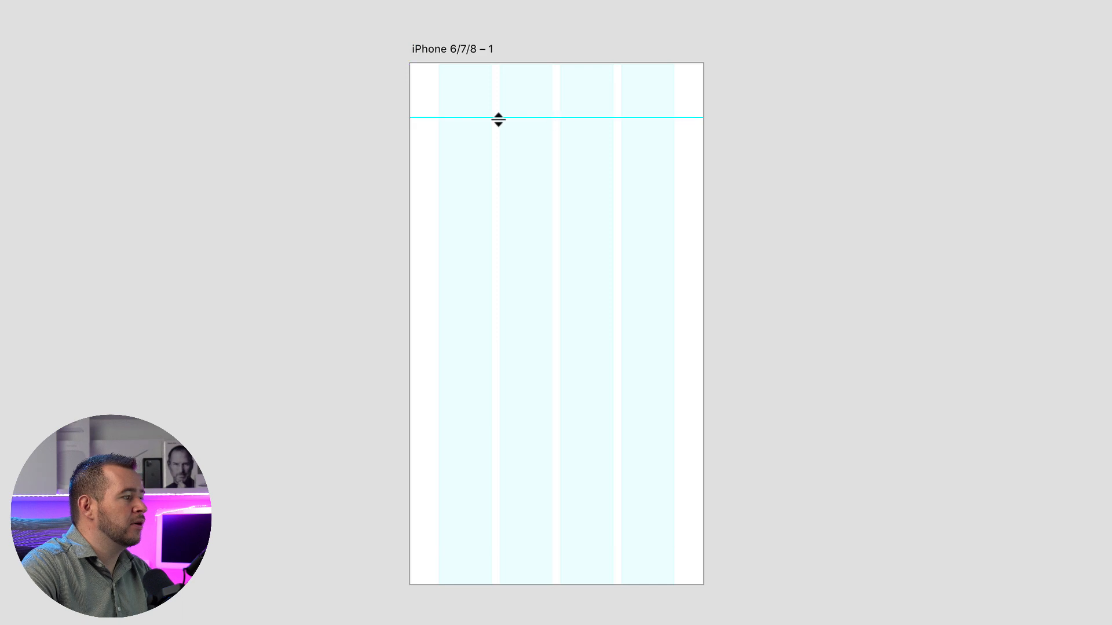
pyautogui.moveTo(530, 111)
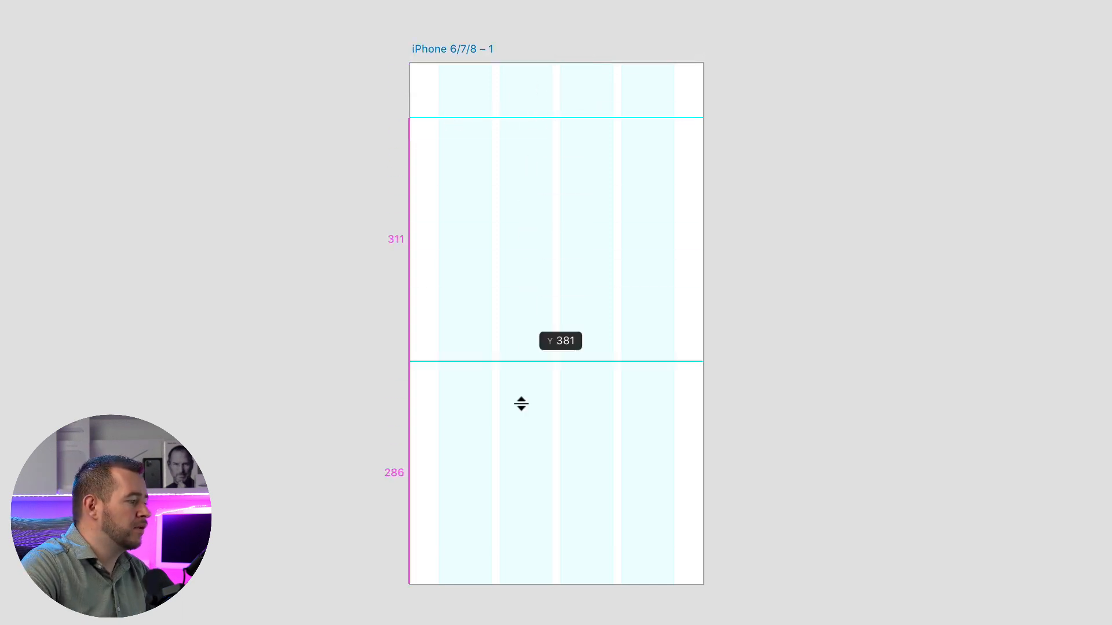
# - Add a lower guide, set a 50 bottom margin, and stretch the iPhone artboard to 1180
pyautogui.moveTo(521, 360); pyautogui.dragTo(525, 546)
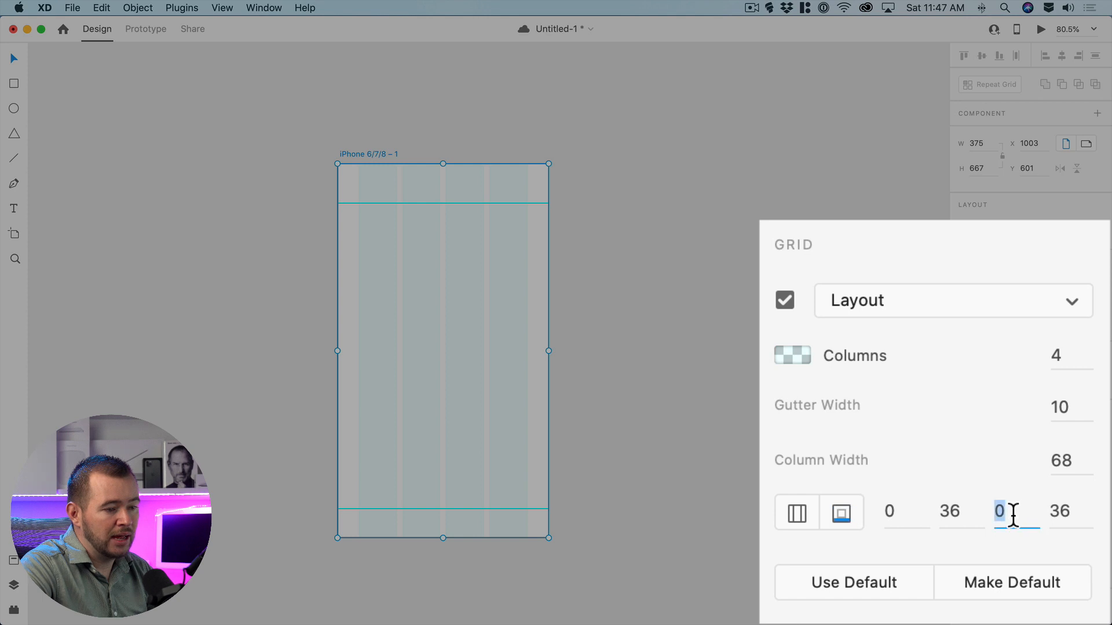
pyautogui.write('50')
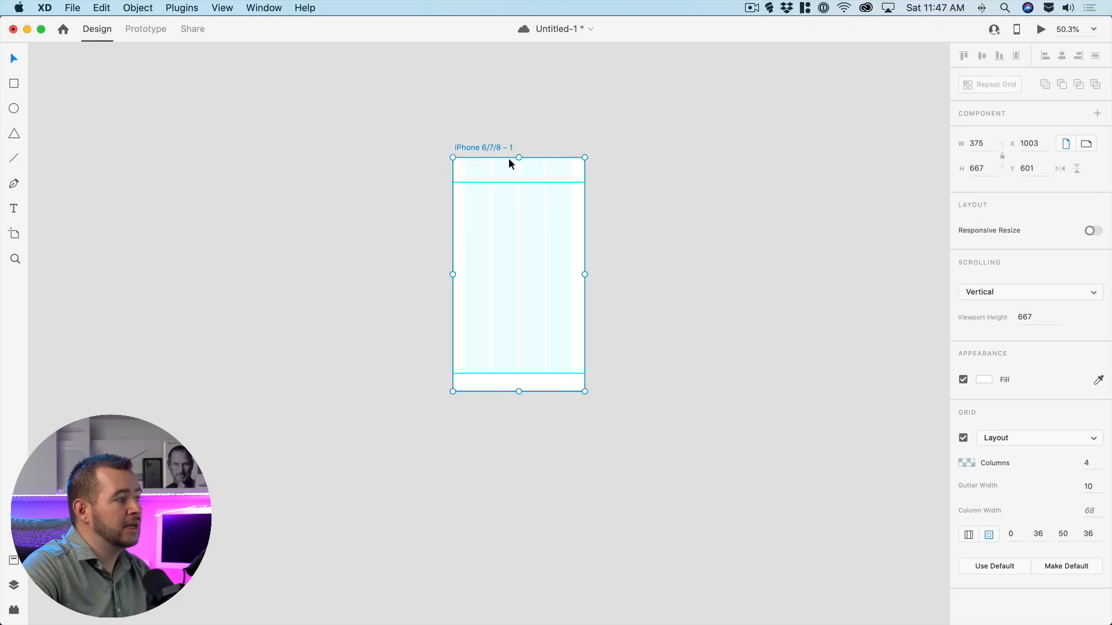
pyautogui.moveTo(518, 390); pyautogui.dragTo(518, 424)
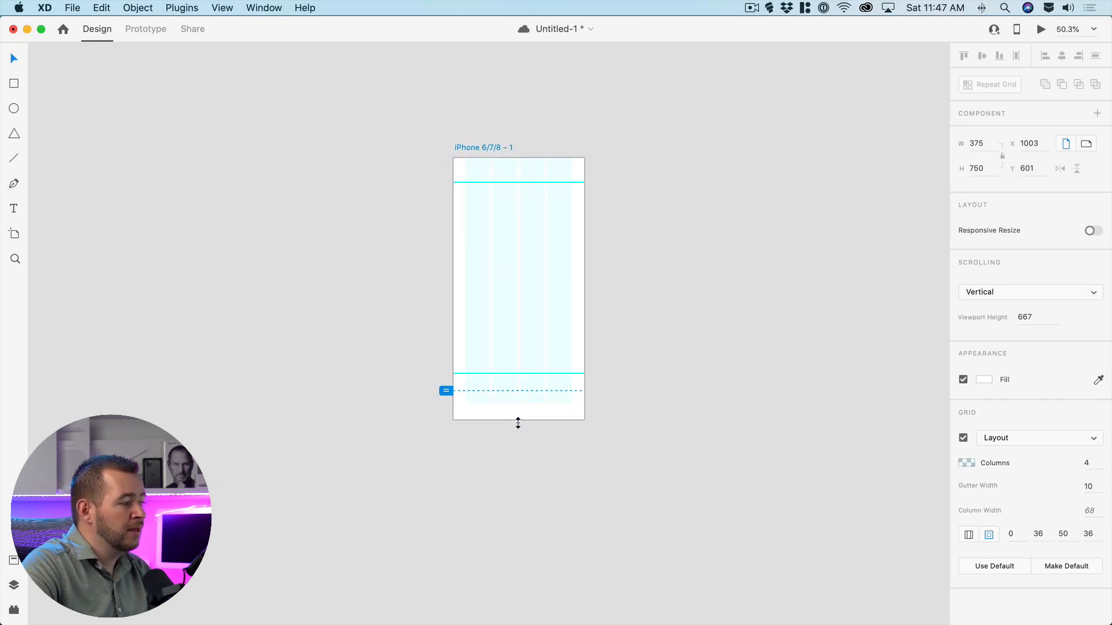
pyautogui.moveTo(518, 424); pyautogui.dragTo(513, 505)
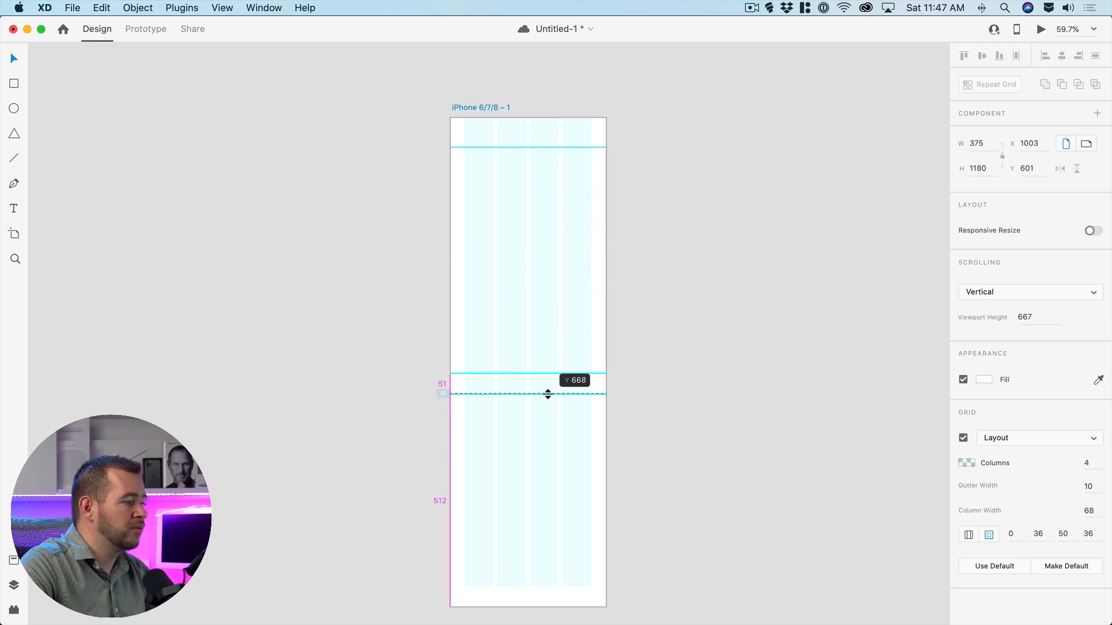
pyautogui.moveTo(547, 394); pyautogui.dragTo(547, 392)
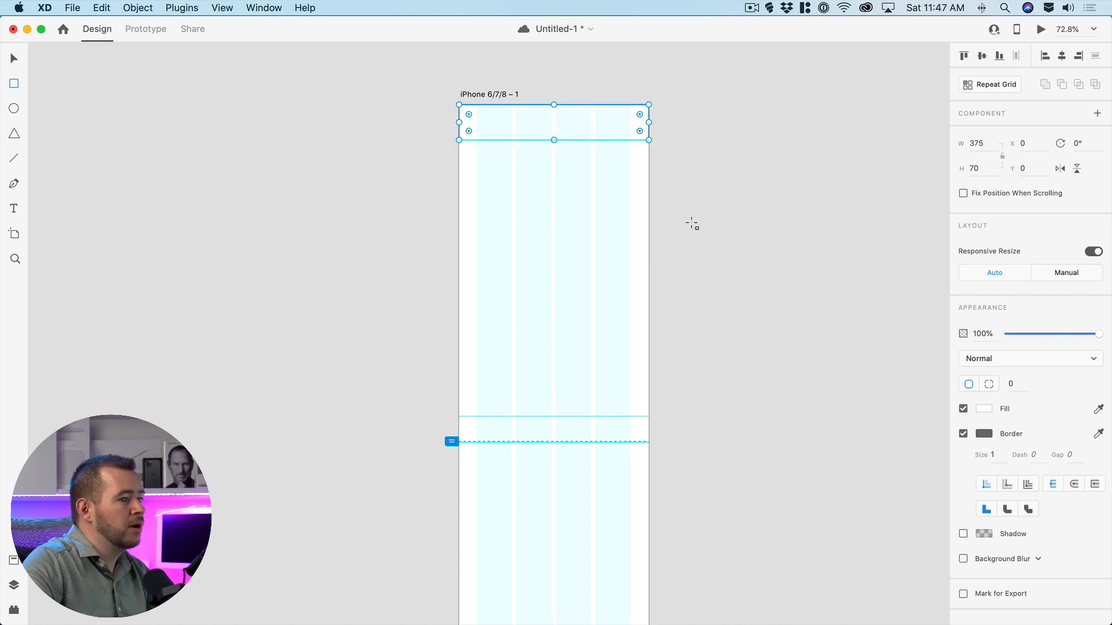
# - Fill the header and fold bars black and draw a content box below the header
pyautogui.click(983, 409)
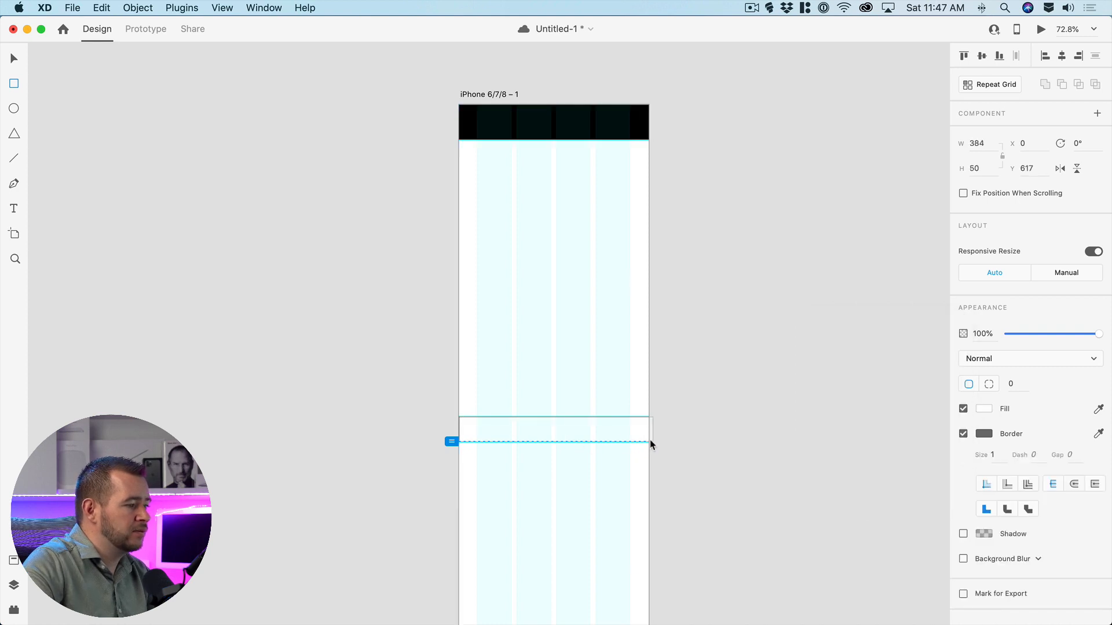
pyautogui.click(984, 409)
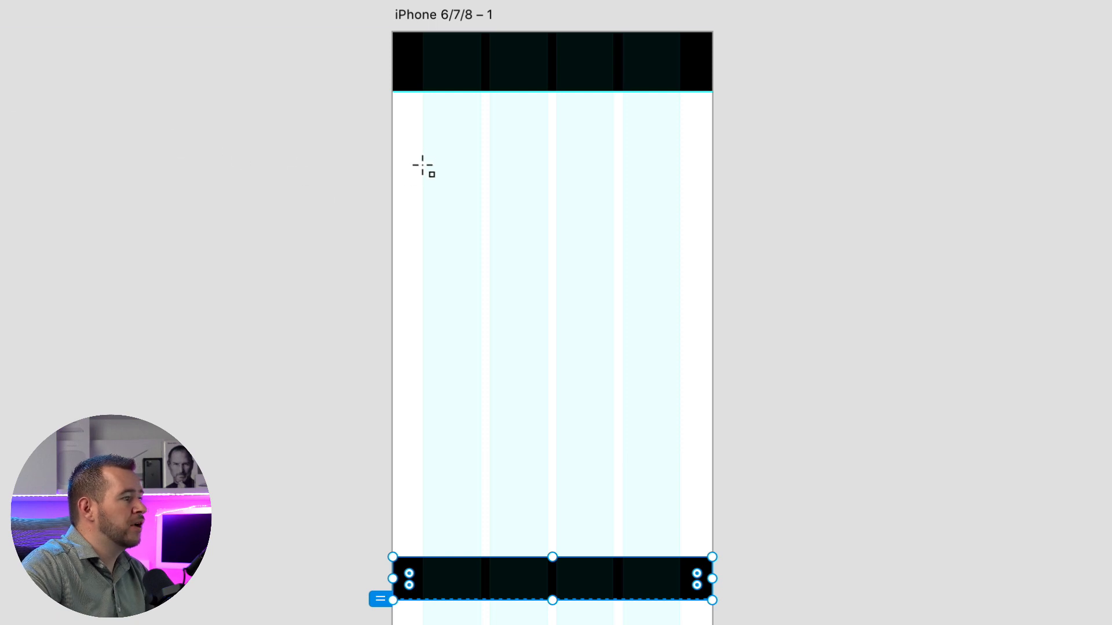
pyautogui.moveTo(425, 141)
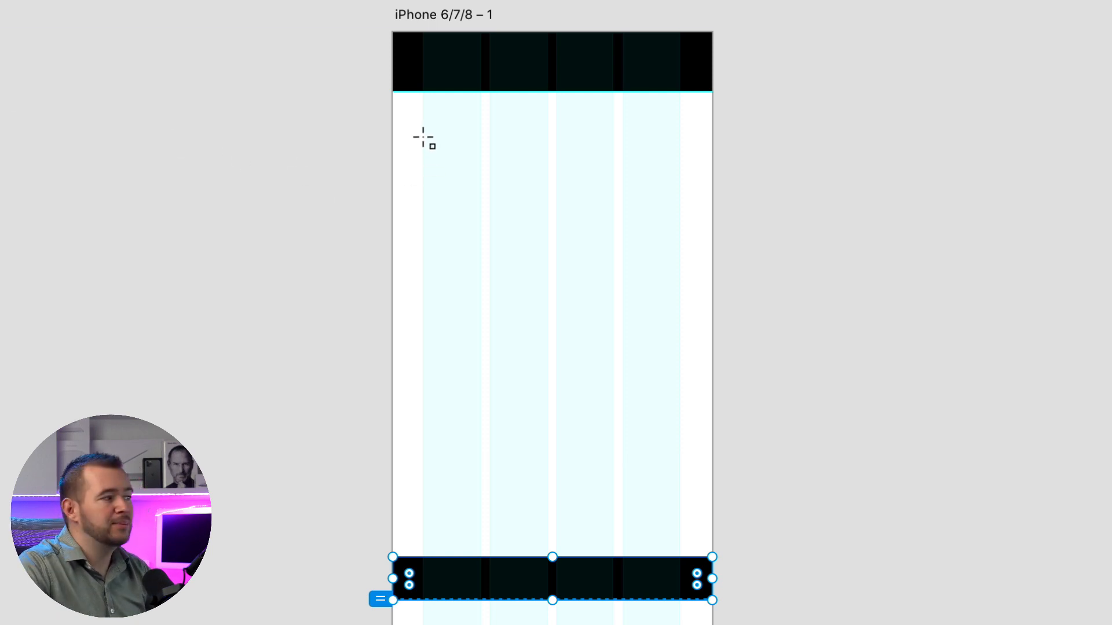
pyautogui.moveTo(422, 135); pyautogui.dragTo(679, 230)
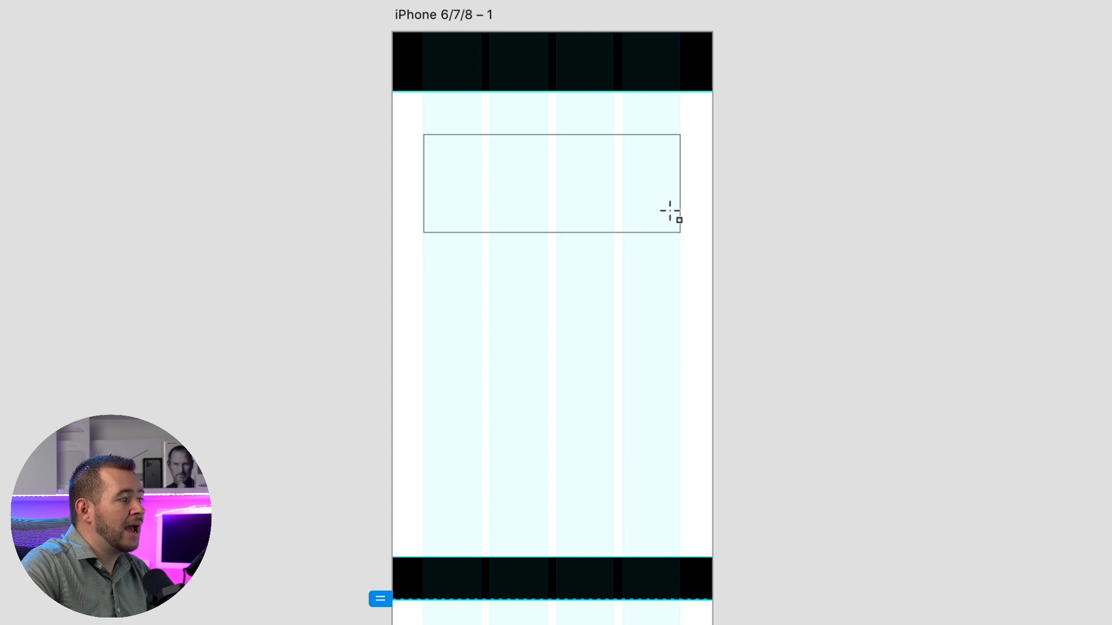
pyautogui.moveTo(673, 218); pyautogui.dragTo(642, 287)
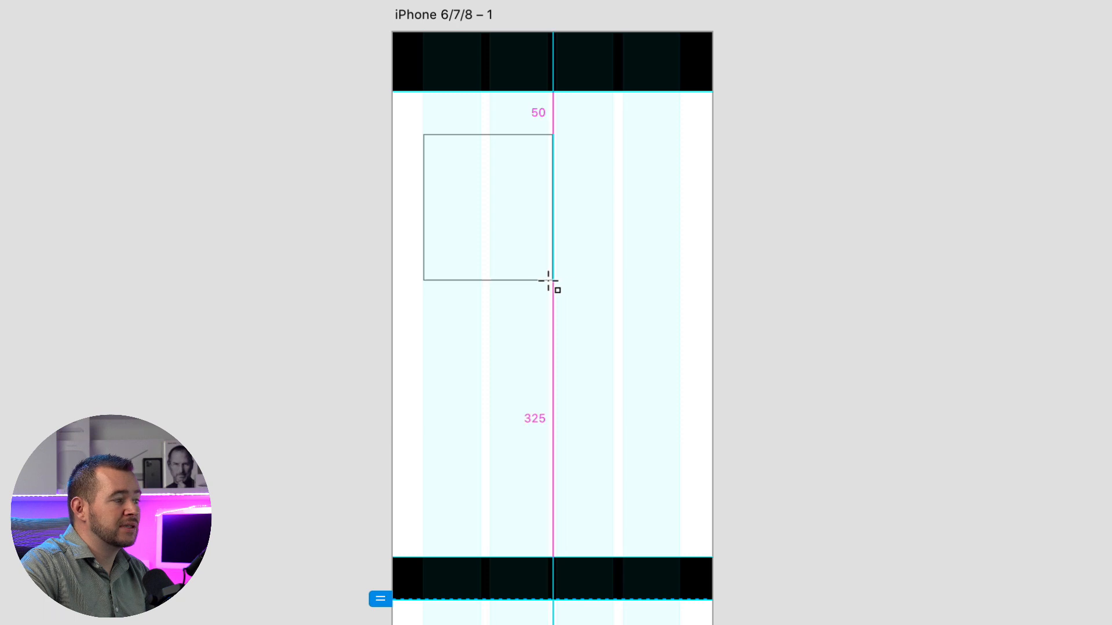
pyautogui.moveTo(552, 280); pyautogui.dragTo(665, 557)
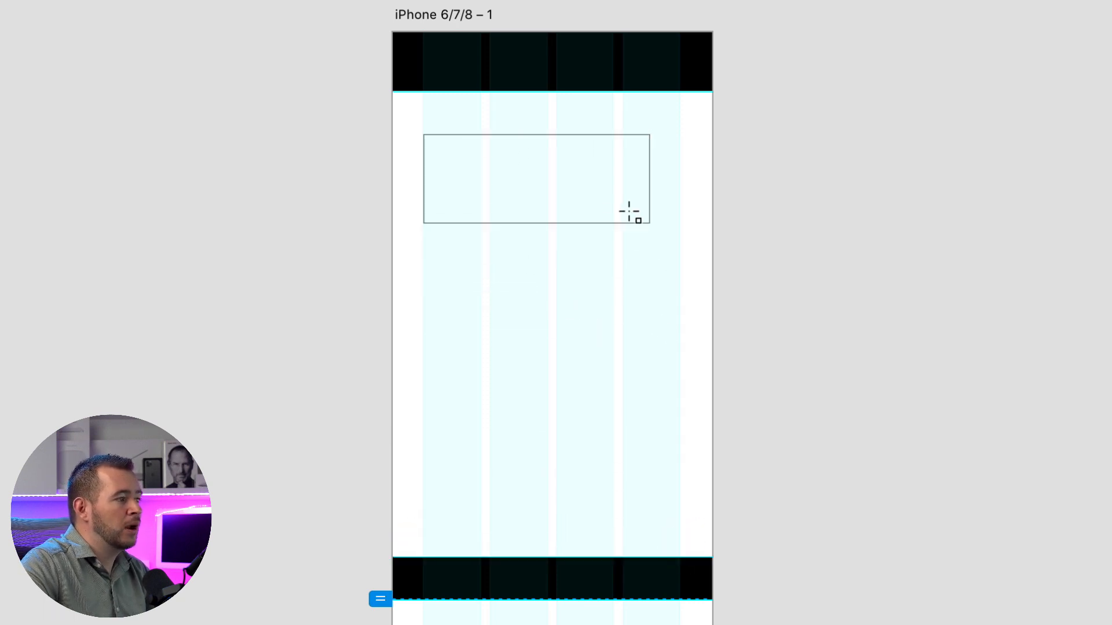
# - Size the box to 160×90 and scale it proportionally to span the grid columns
pyautogui.click(535, 180)
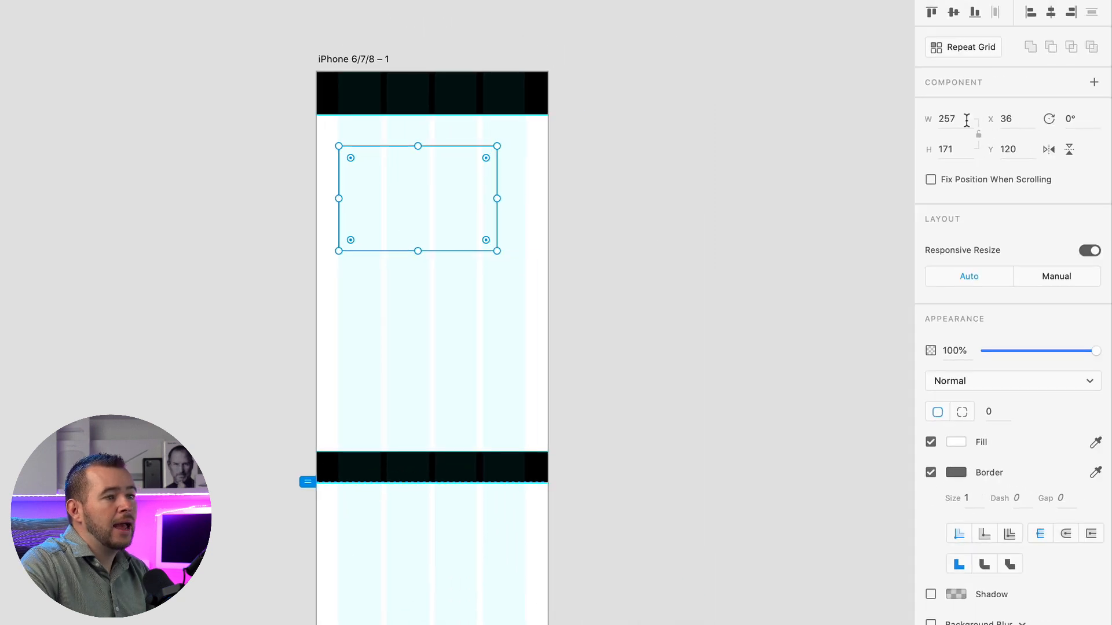
pyautogui.click(947, 119)
pyautogui.write('160')
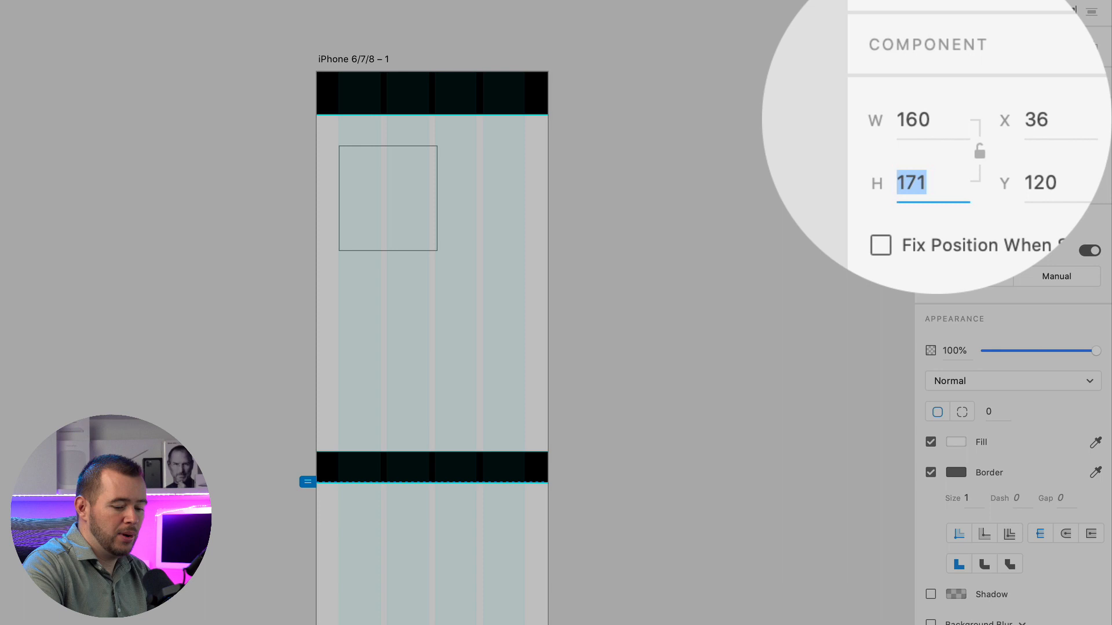
pyautogui.write('90')
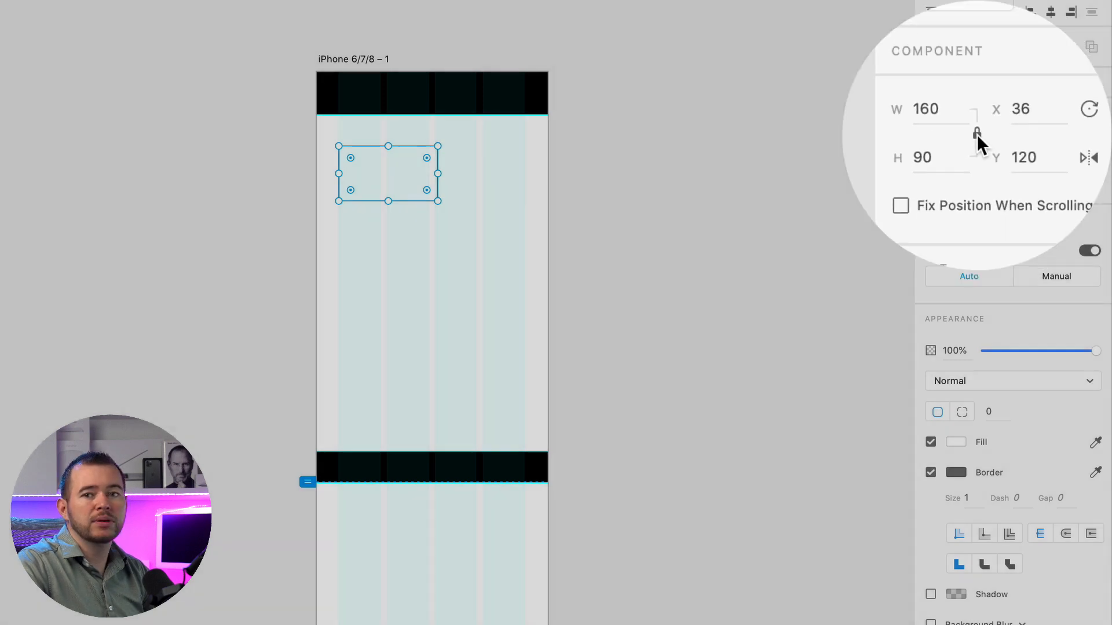
pyautogui.moveTo(439, 201); pyautogui.dragTo(458, 213)
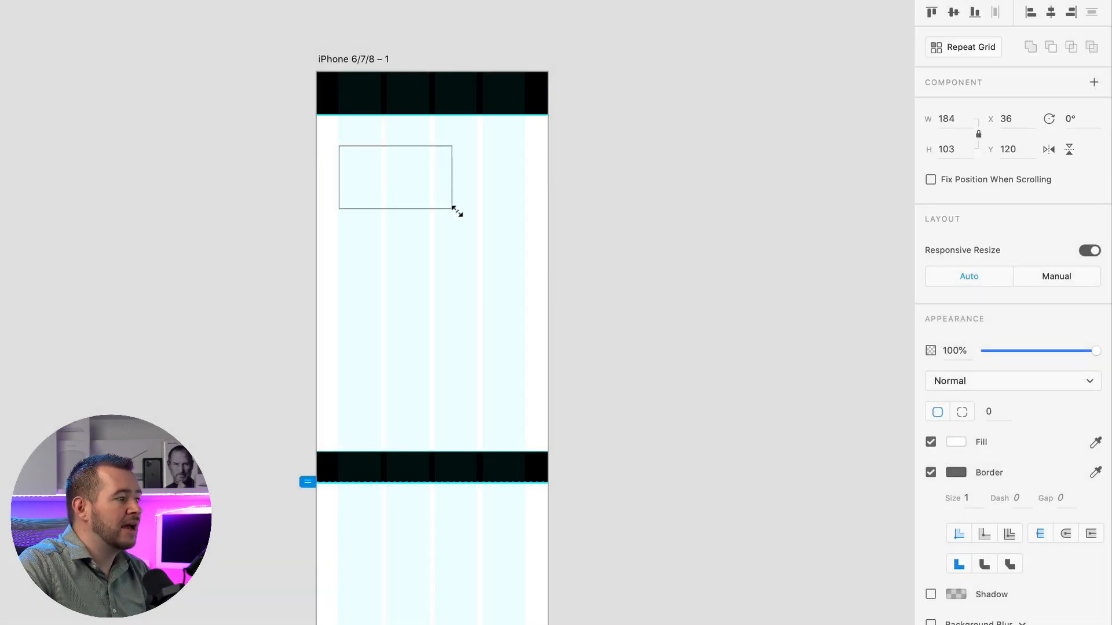
pyautogui.moveTo(457, 213); pyautogui.dragTo(528, 248)
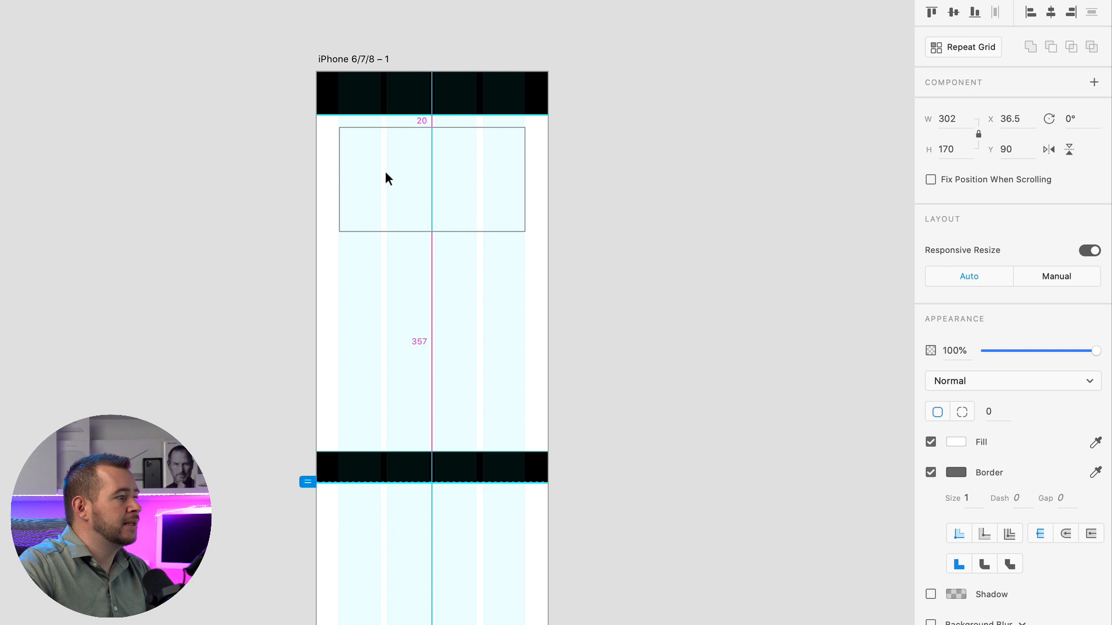
pyautogui.click(431, 179)
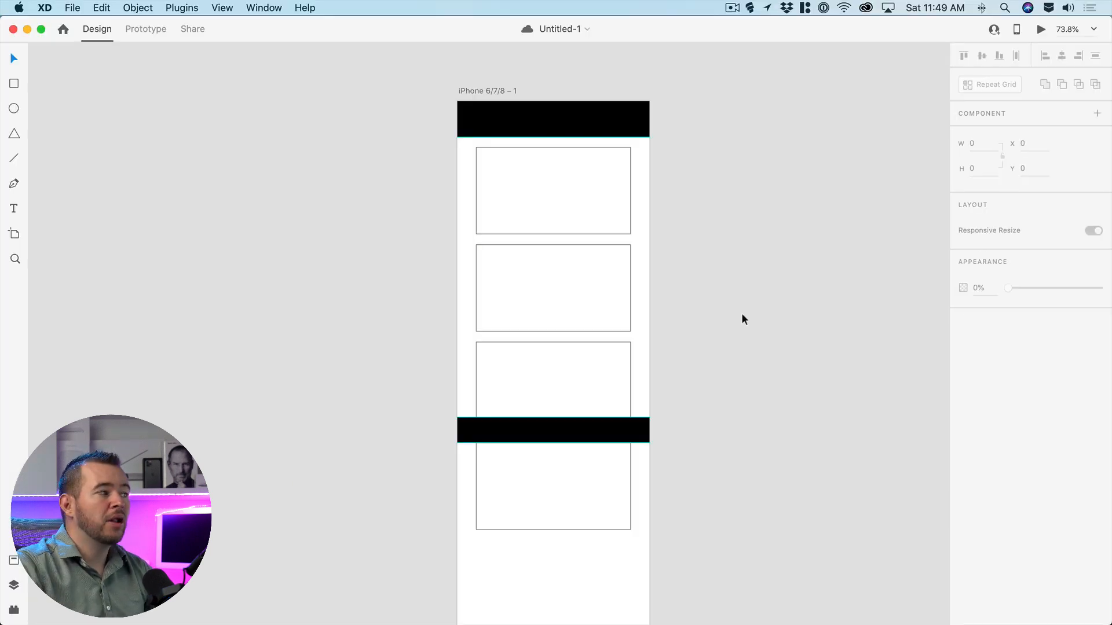
# - Add blank iPhone artboards and paste the first artboard's guides onto them
pyautogui.click(486, 90)
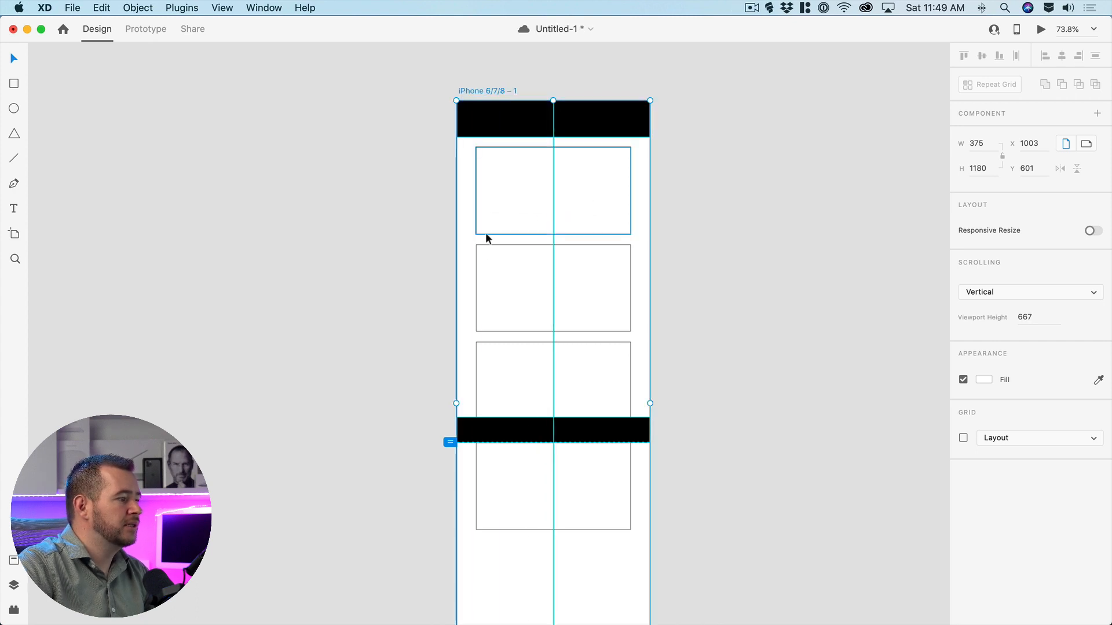
pyautogui.click(336, 228)
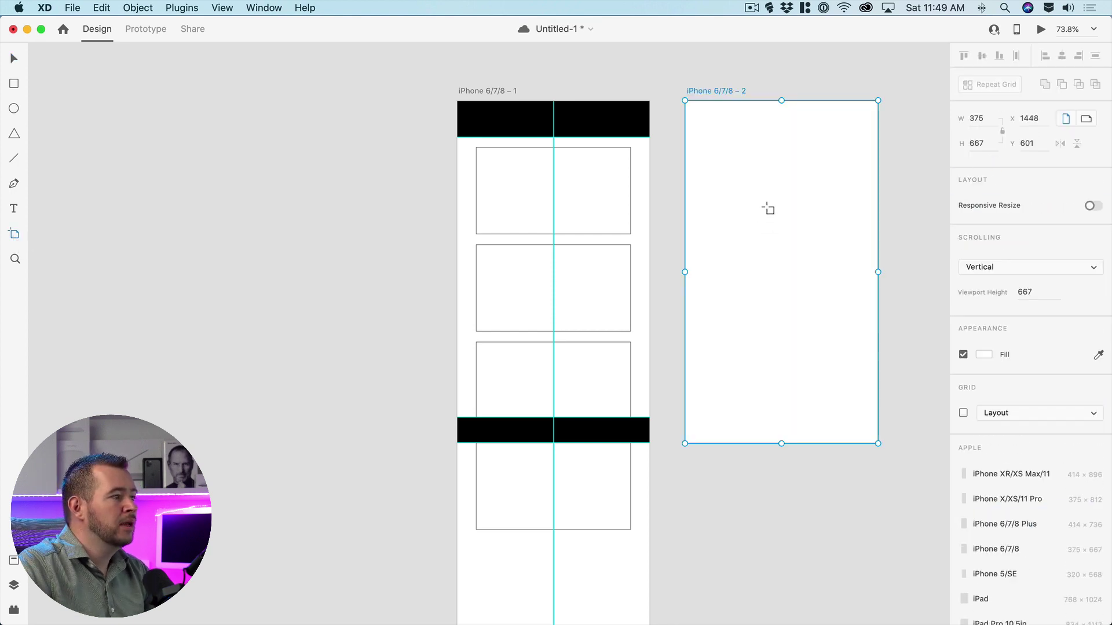
pyautogui.moveTo(773, 163)
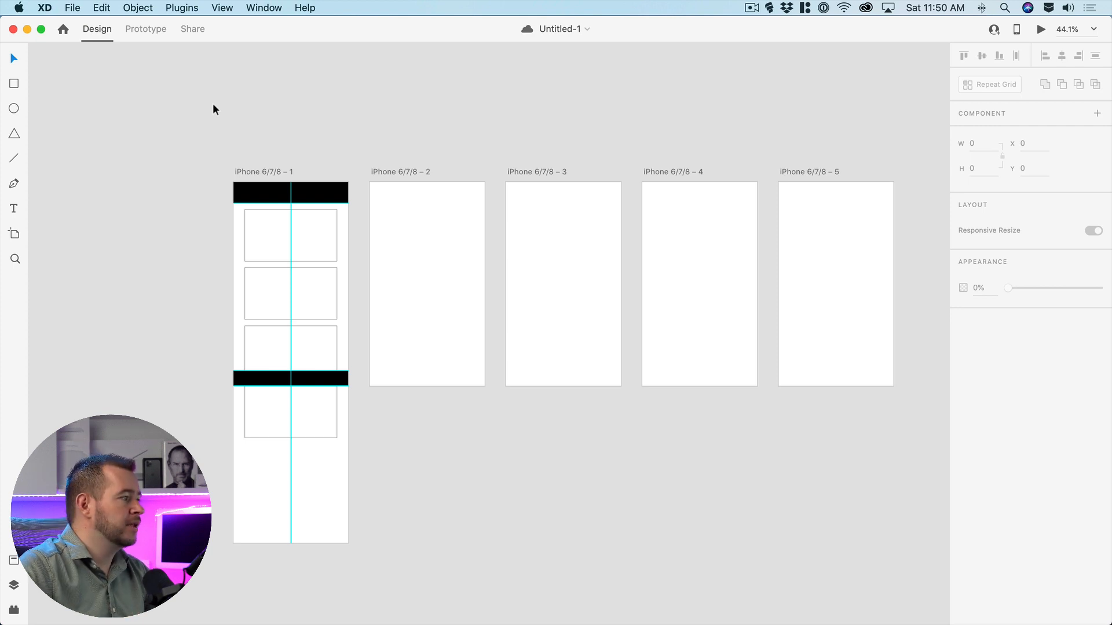
pyautogui.moveTo(541, 315)
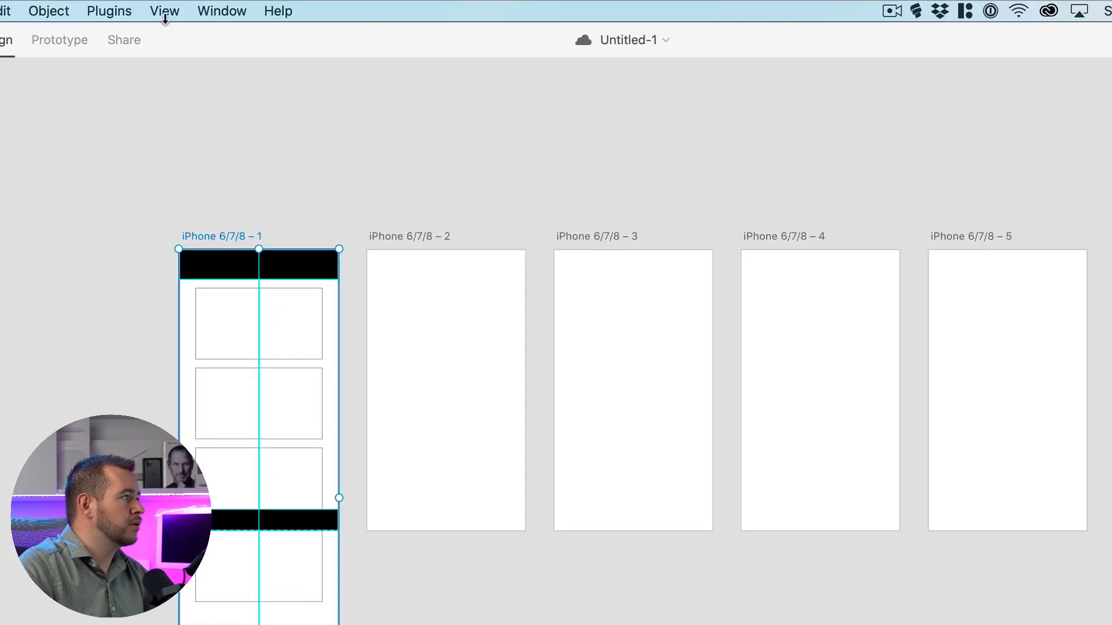
pyautogui.click(163, 11)
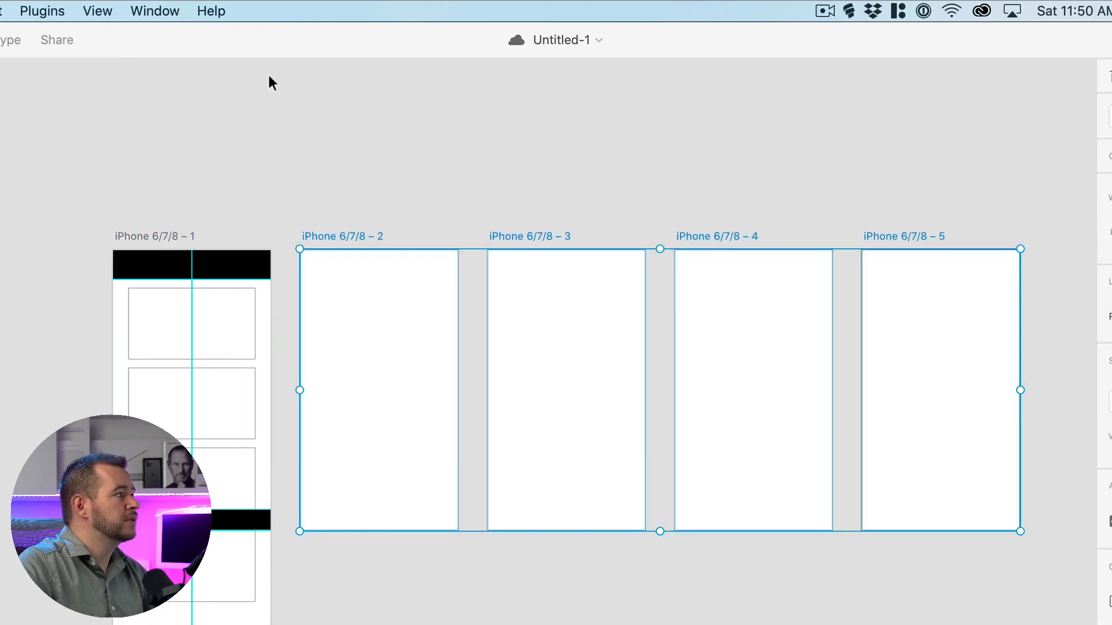
pyautogui.click(97, 10)
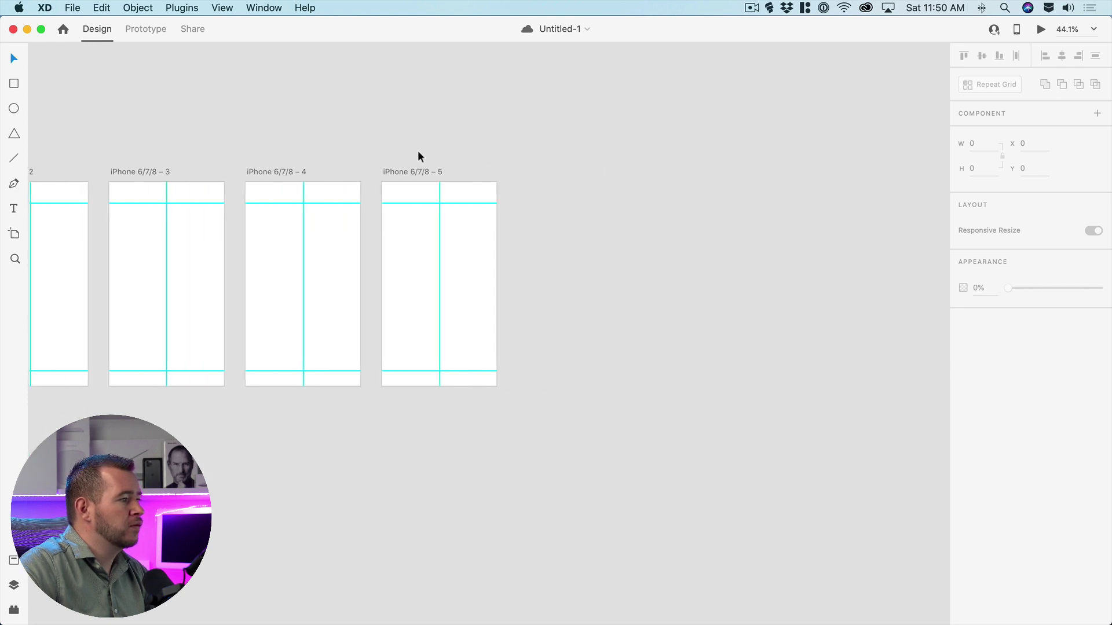
# - Draw a small 128×128 square artboard beside the iPhone screens and zoom in
pyautogui.click(14, 234)
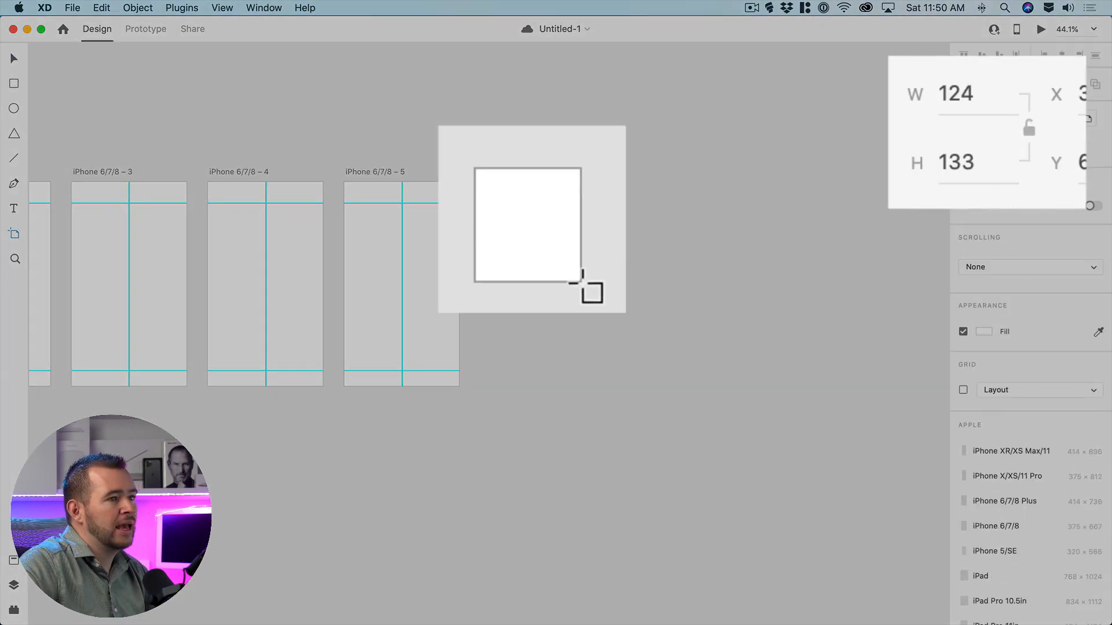
pyautogui.moveTo(581, 276); pyautogui.dragTo(592, 300)
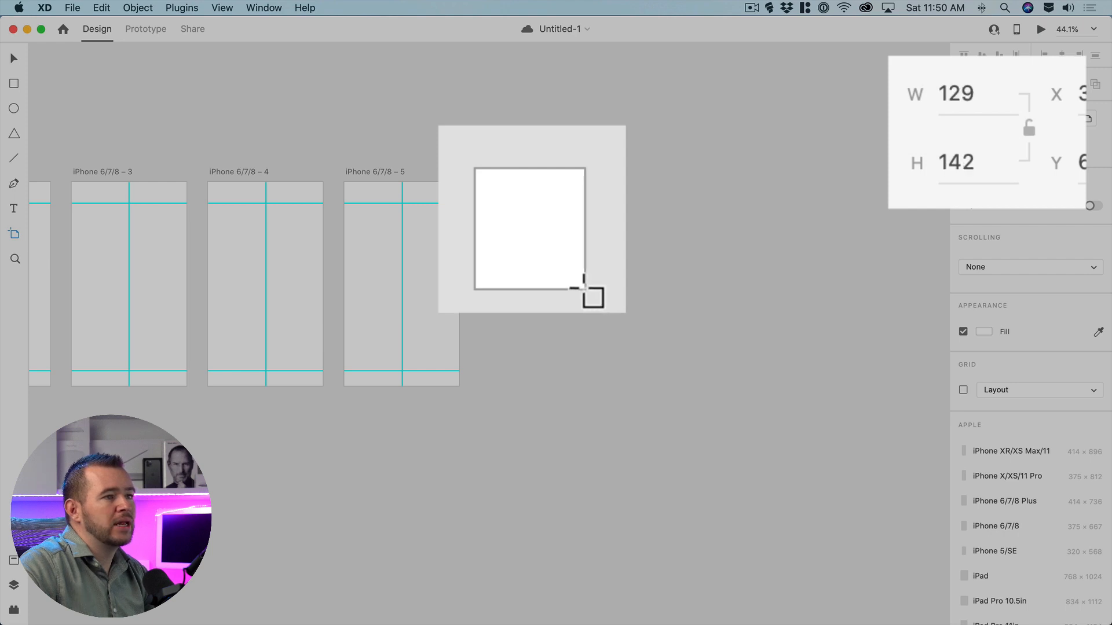
pyautogui.moveTo(592, 290); pyautogui.dragTo(583, 280)
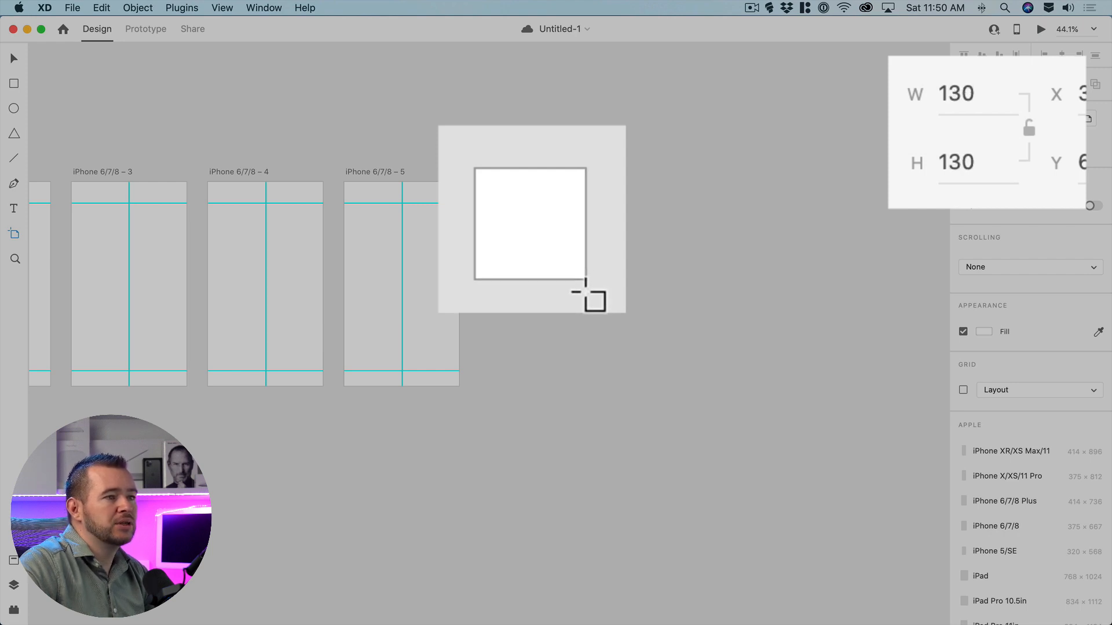
pyautogui.moveTo(591, 301); pyautogui.dragTo(582, 290)
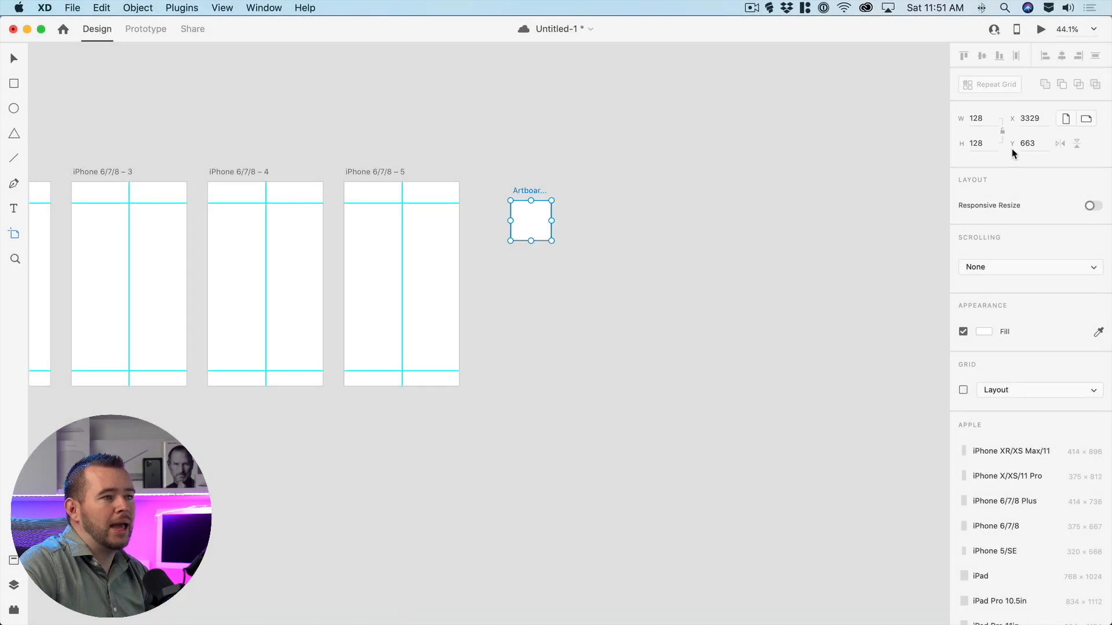
pyautogui.click(976, 118)
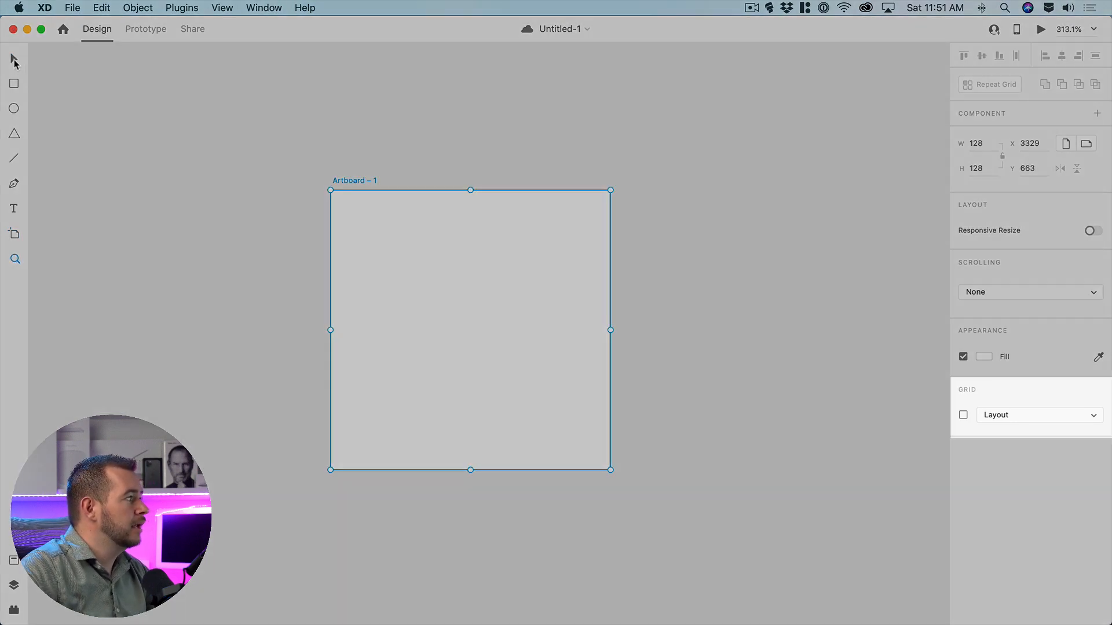
# - Enable a Square grid of size 8 on the new artboard
pyautogui.click(962, 414)
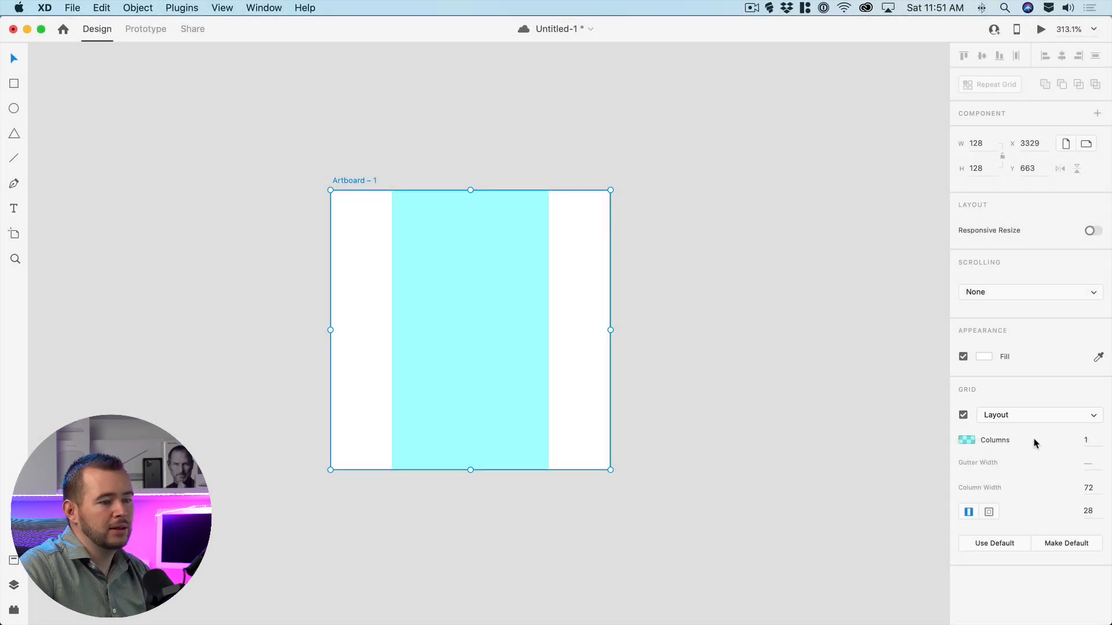
pyautogui.click(1039, 415)
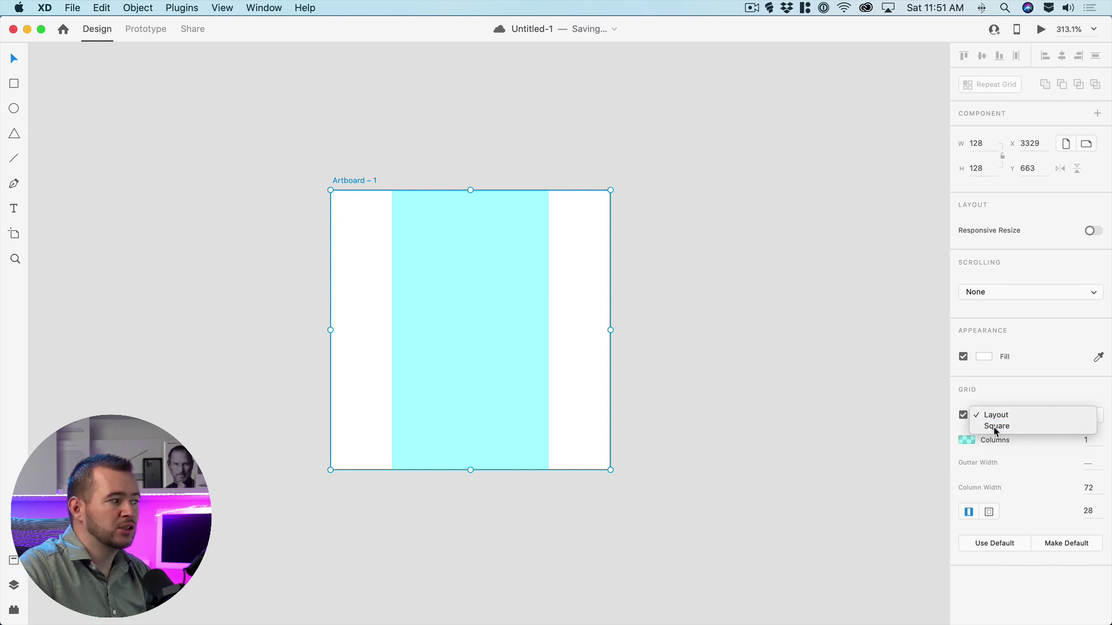
pyautogui.click(997, 427)
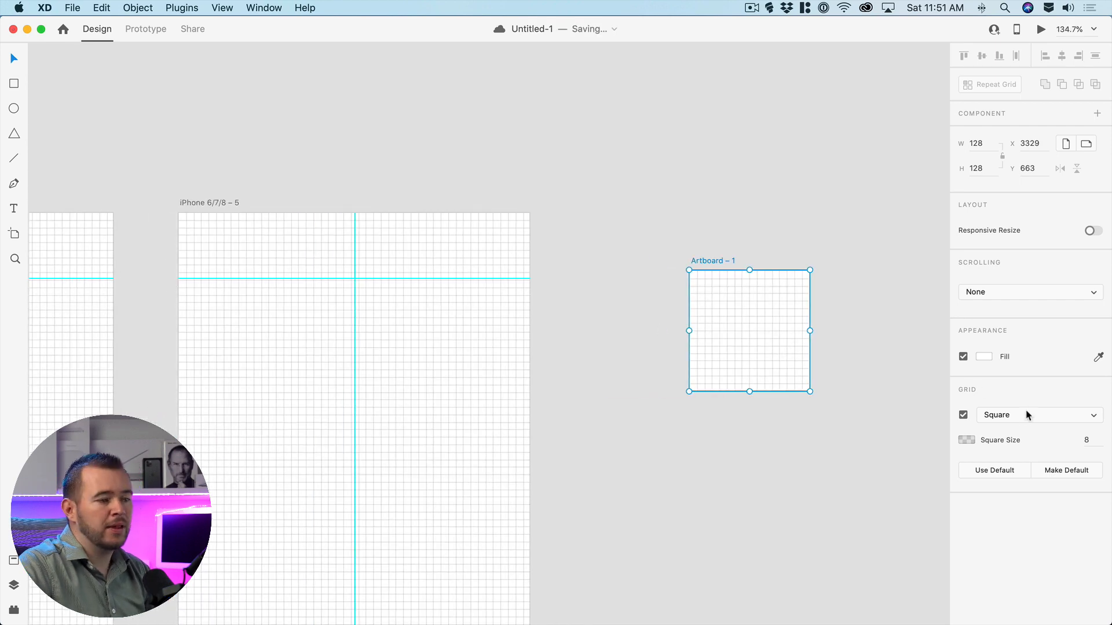
pyautogui.click(1040, 414)
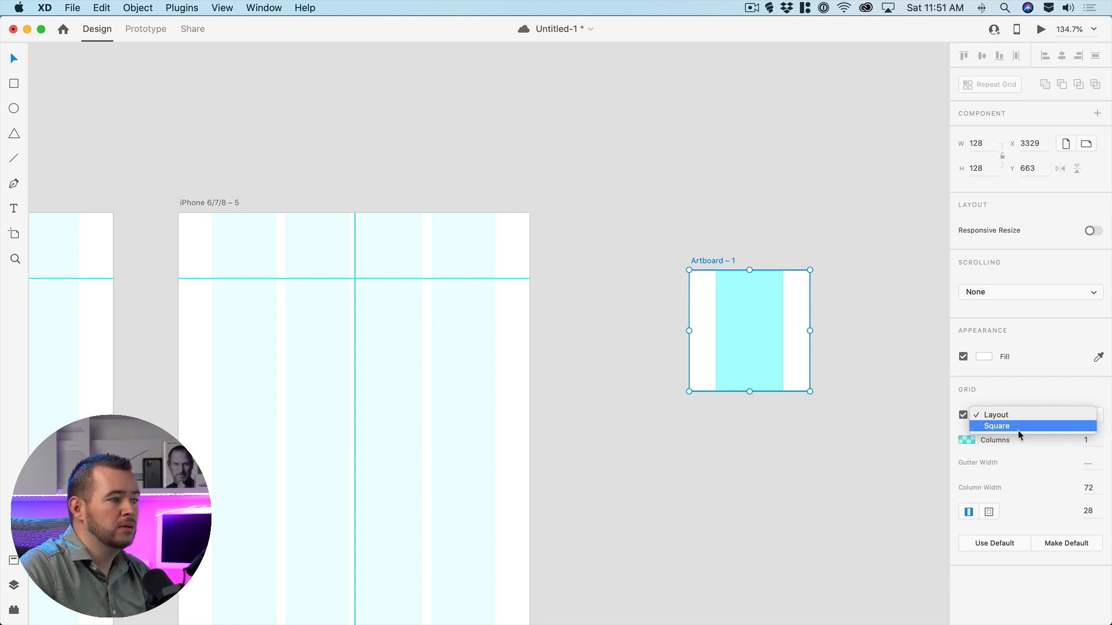
pyautogui.click(995, 426)
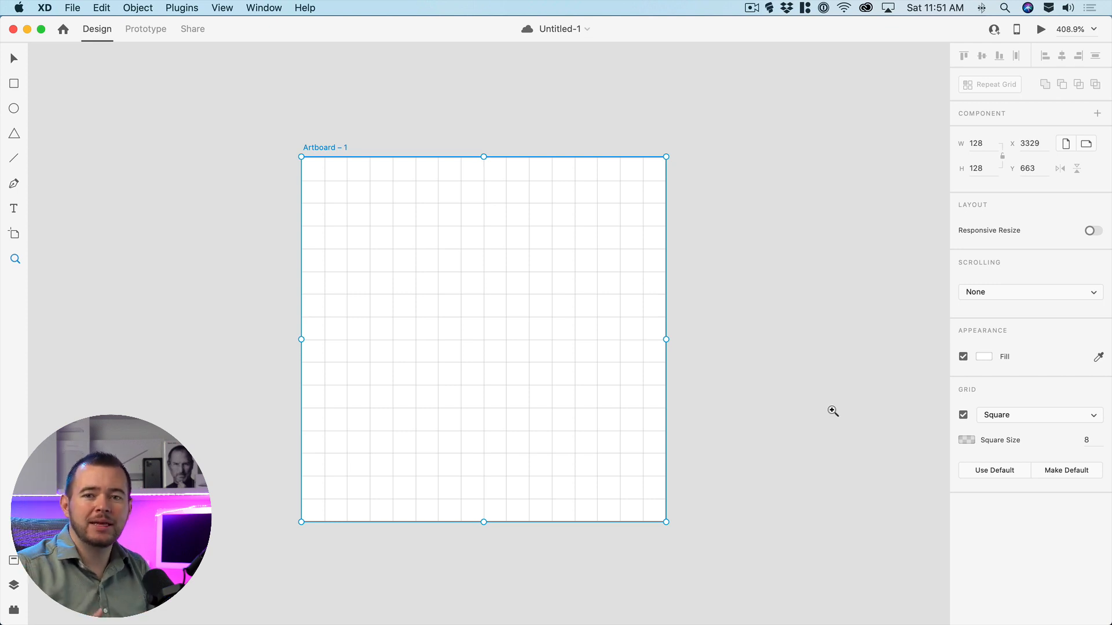
pyautogui.moveTo(467, 217)
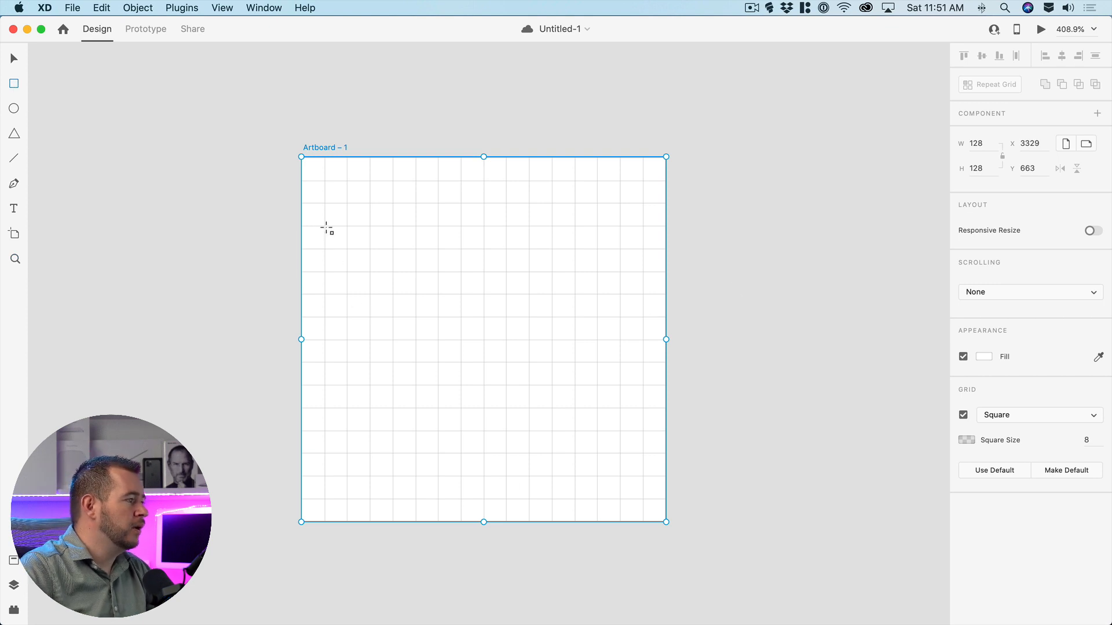
# - Draw the rounded calendar body and a header divider line across it
pyautogui.moveTo(326, 227); pyautogui.dragTo(633, 476)
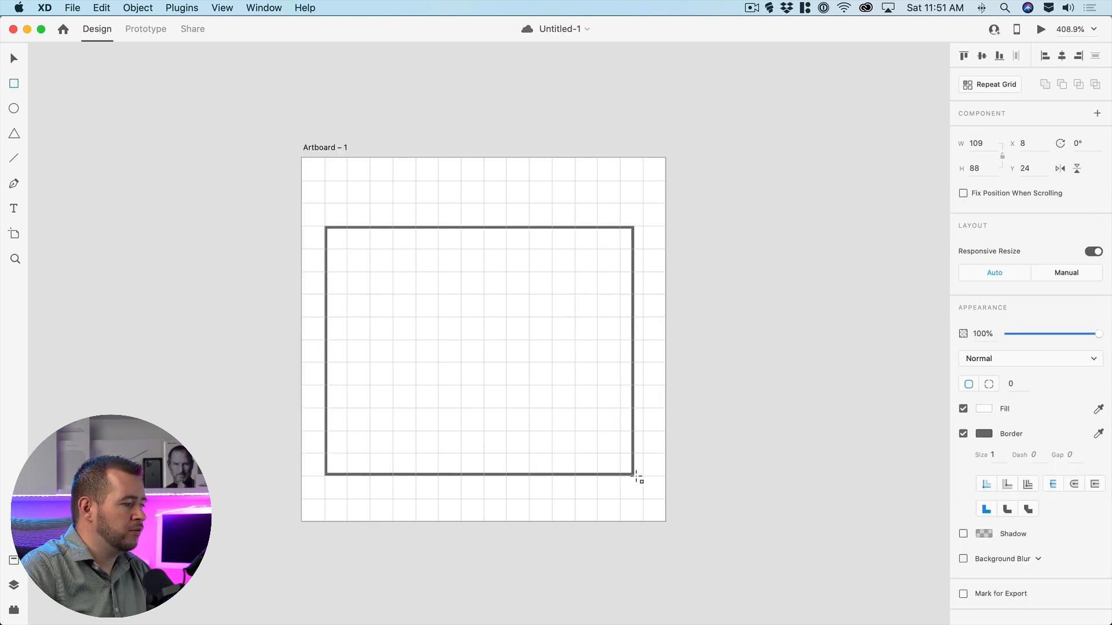
pyautogui.moveTo(633, 476); pyautogui.dragTo(641, 417)
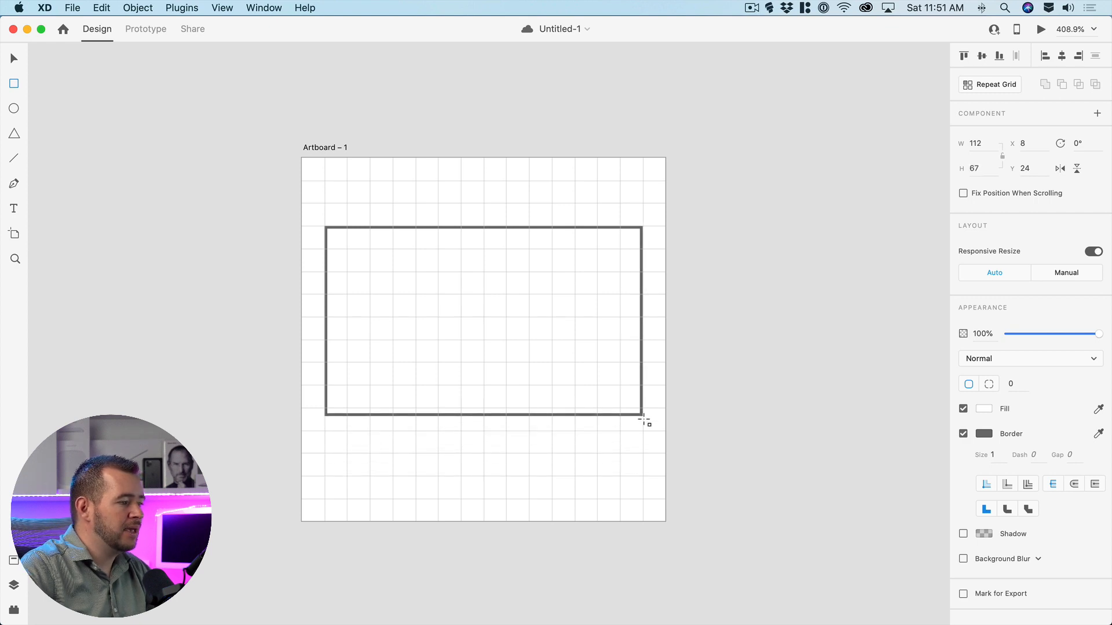
pyautogui.moveTo(643, 420); pyautogui.dragTo(575, 476)
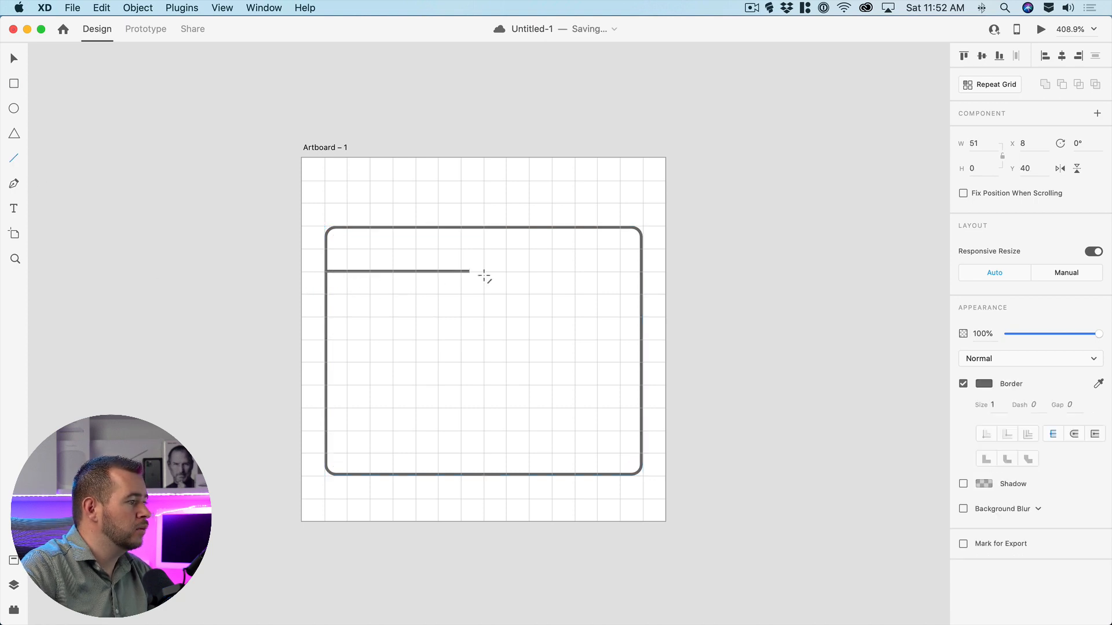
pyautogui.moveTo(467, 272); pyautogui.dragTo(639, 274)
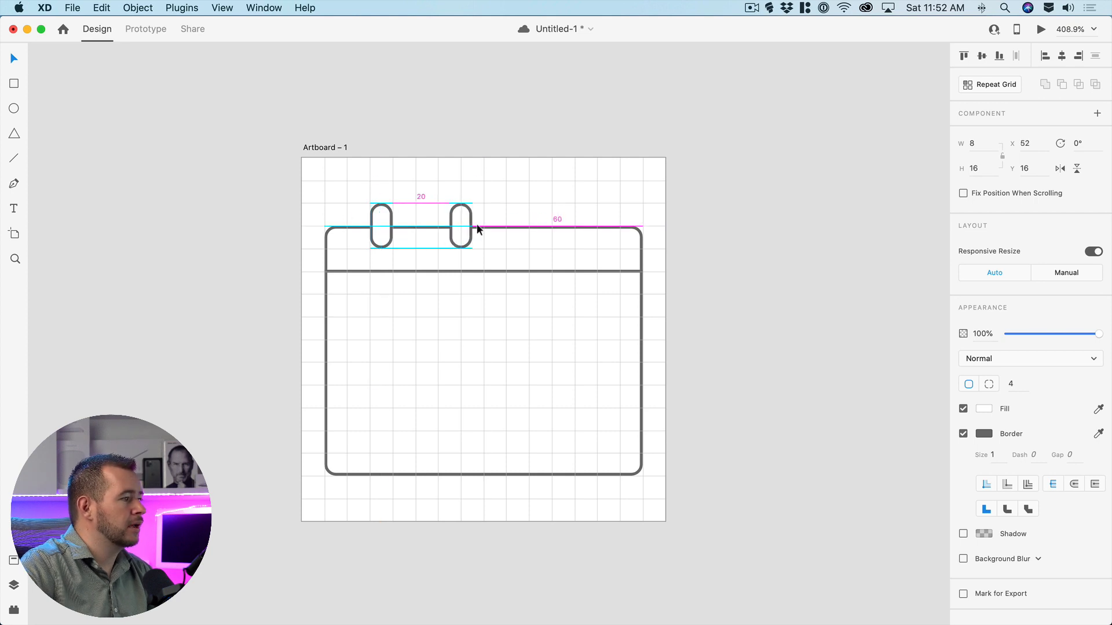
# - Place and adjust the right ring along the calendar's top edge
pyautogui.moveTo(461, 227); pyautogui.dragTo(585, 227)
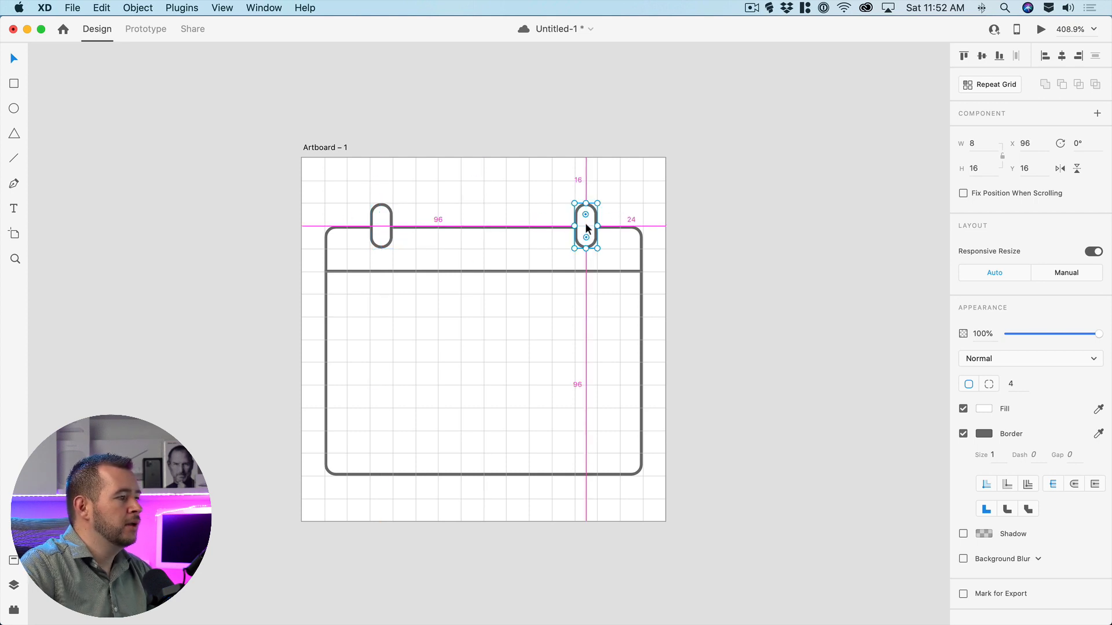
pyautogui.click(723, 304)
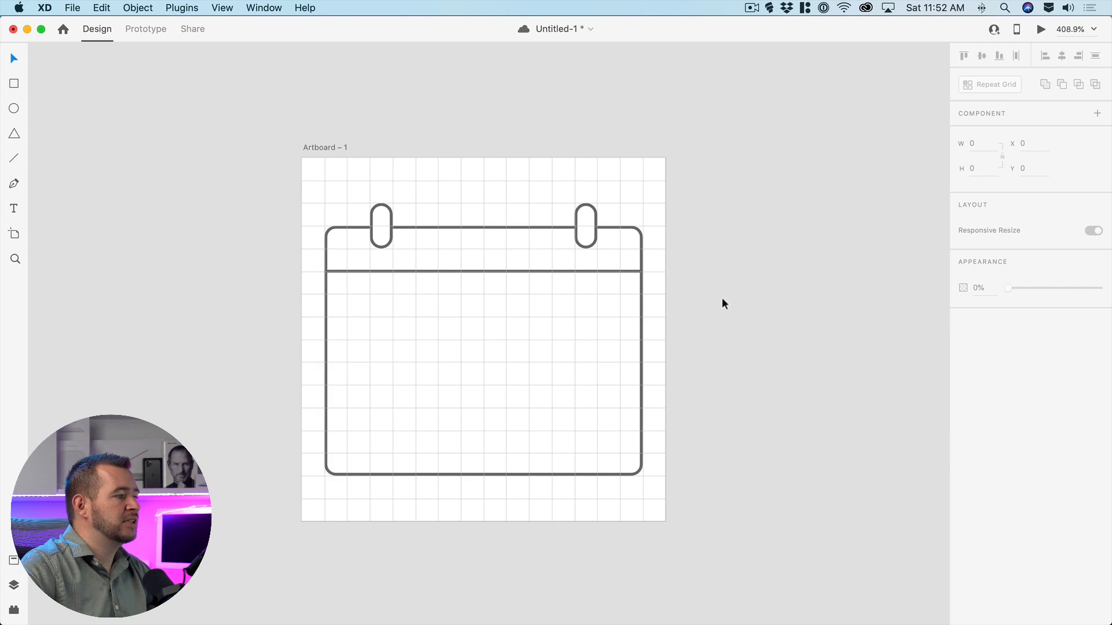
pyautogui.click(585, 226)
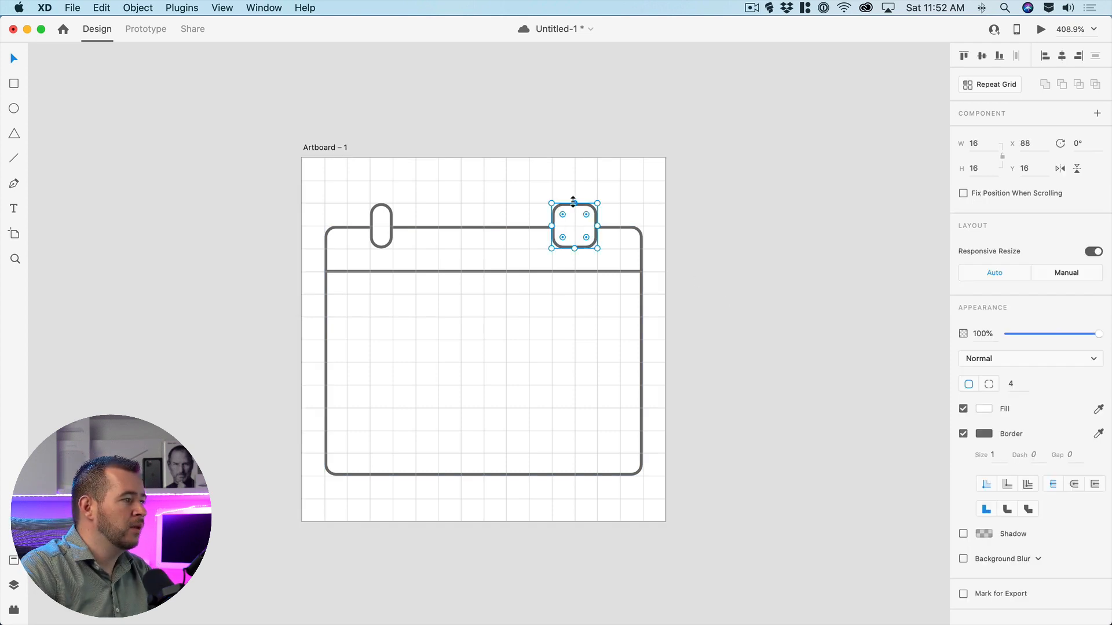
pyautogui.moveTo(573, 200); pyautogui.dragTo(573, 181)
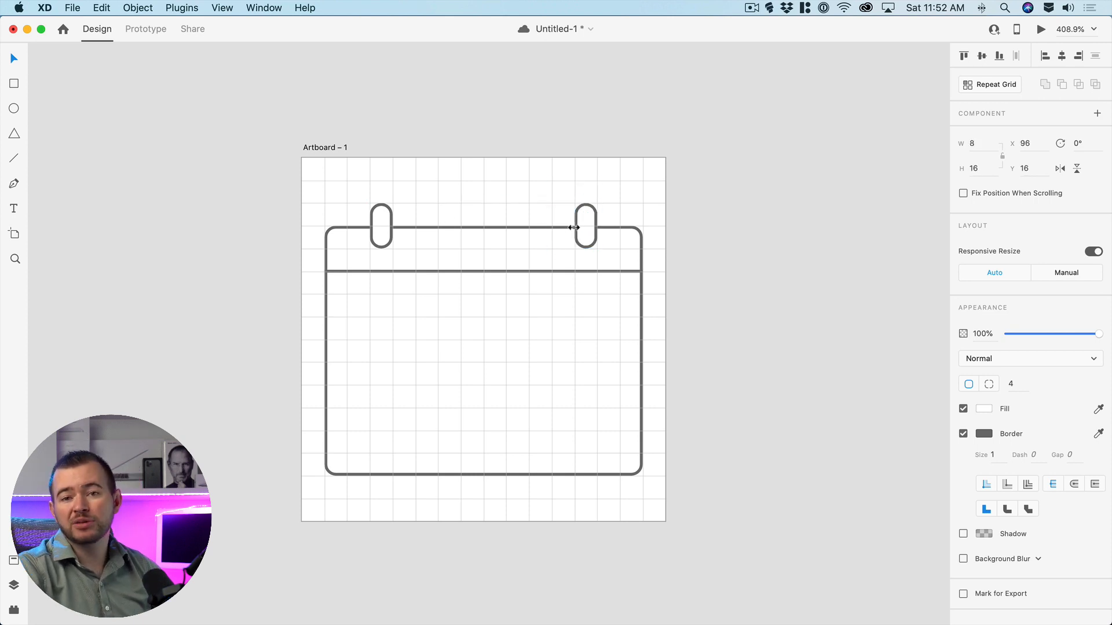
pyautogui.click(696, 273)
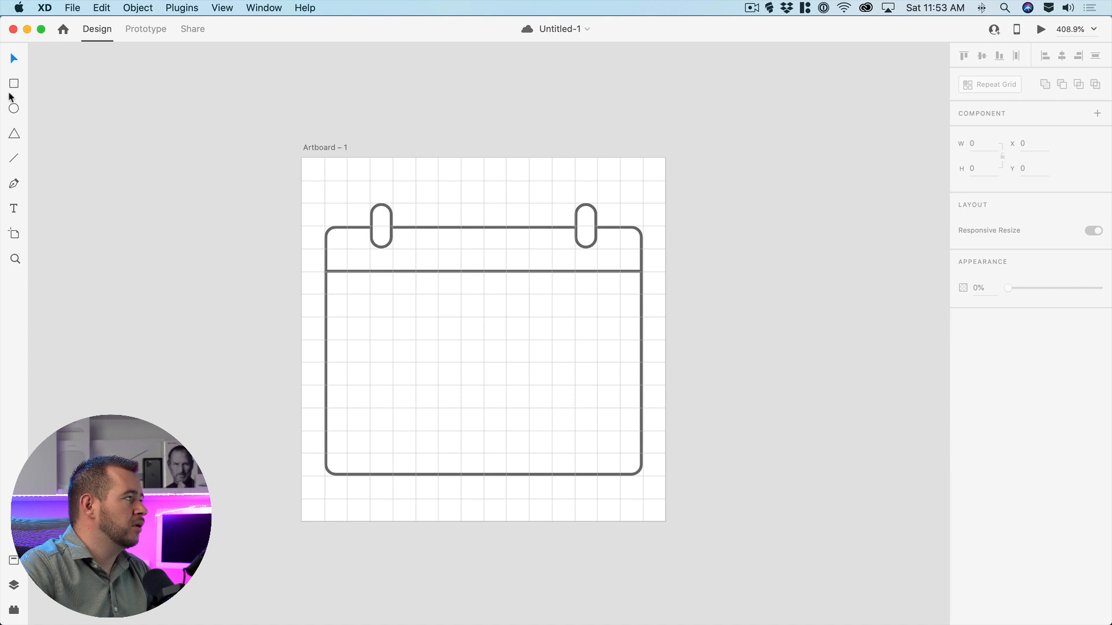
# - Enlarge the left ring and Alt-drag a copy to the right side
pyautogui.click(381, 230)
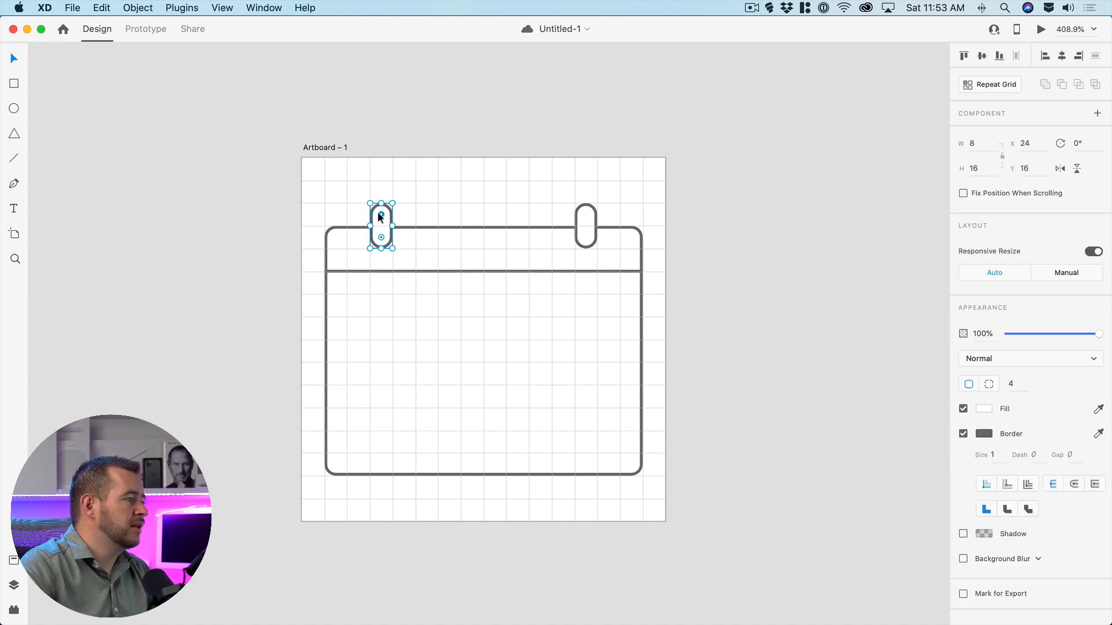
pyautogui.click(974, 144)
pyautogui.write('12')
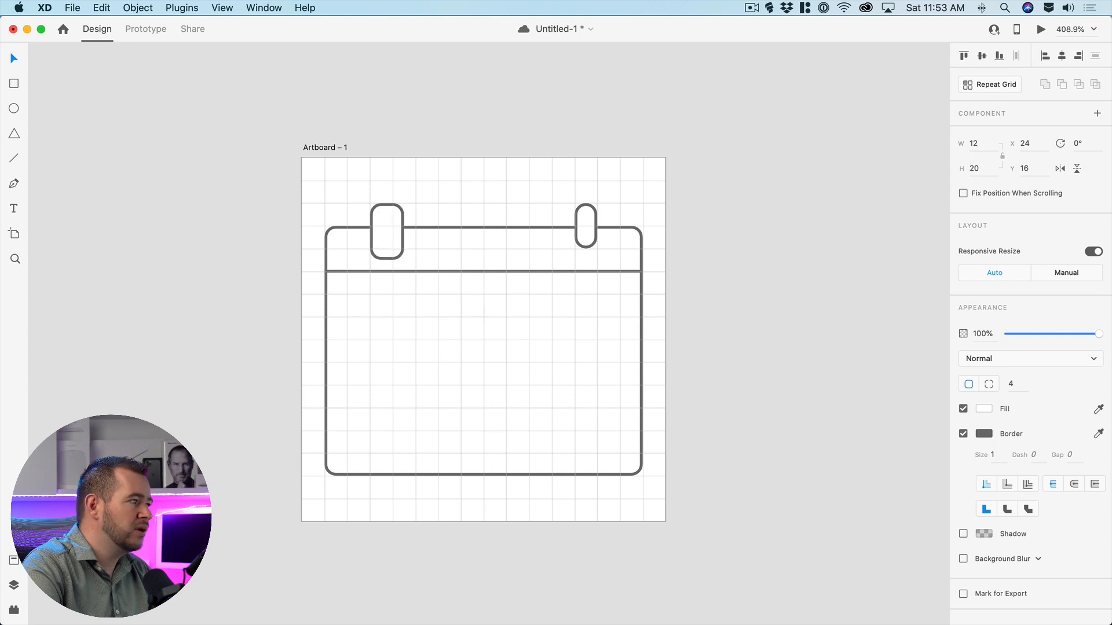
pyautogui.click(386, 235)
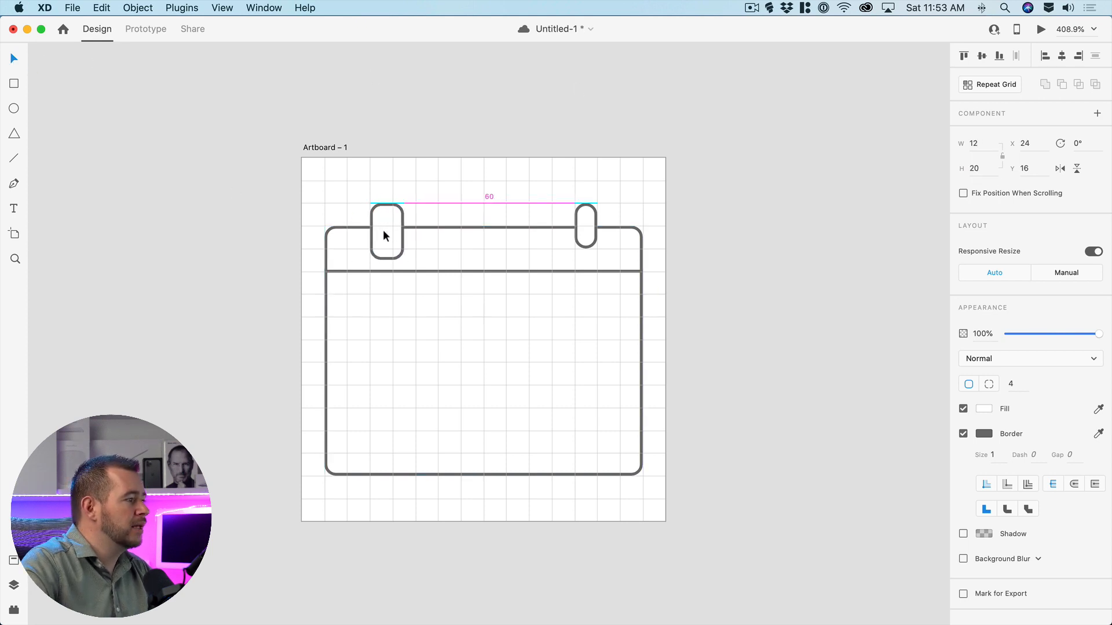
pyautogui.moveTo(386, 234); pyautogui.dragTo(386, 220)
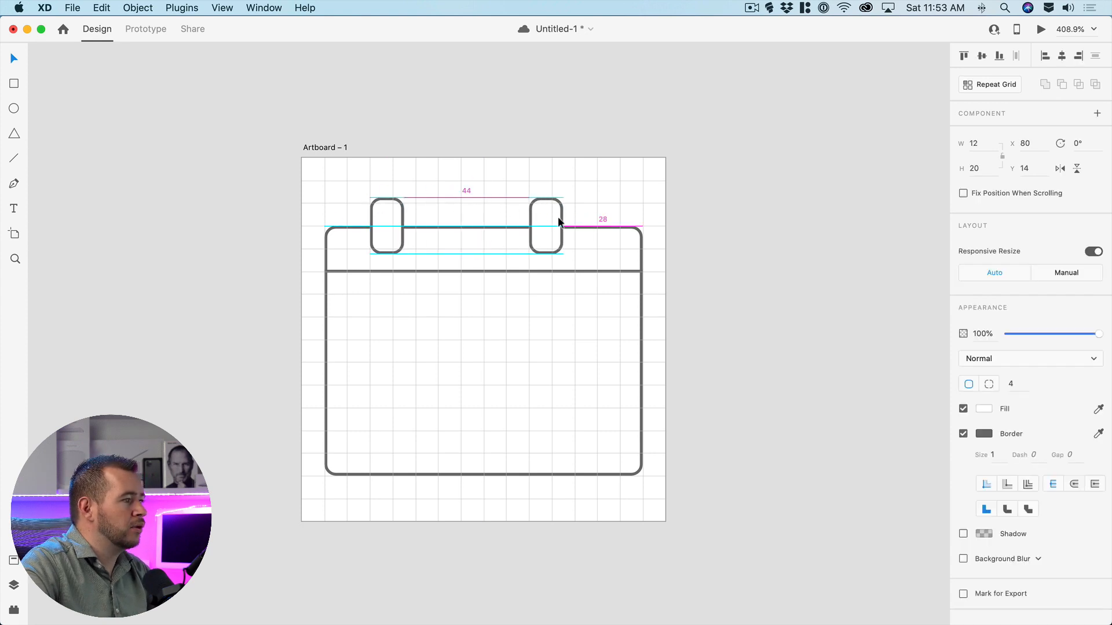
pyautogui.moveTo(544, 227); pyautogui.dragTo(580, 227)
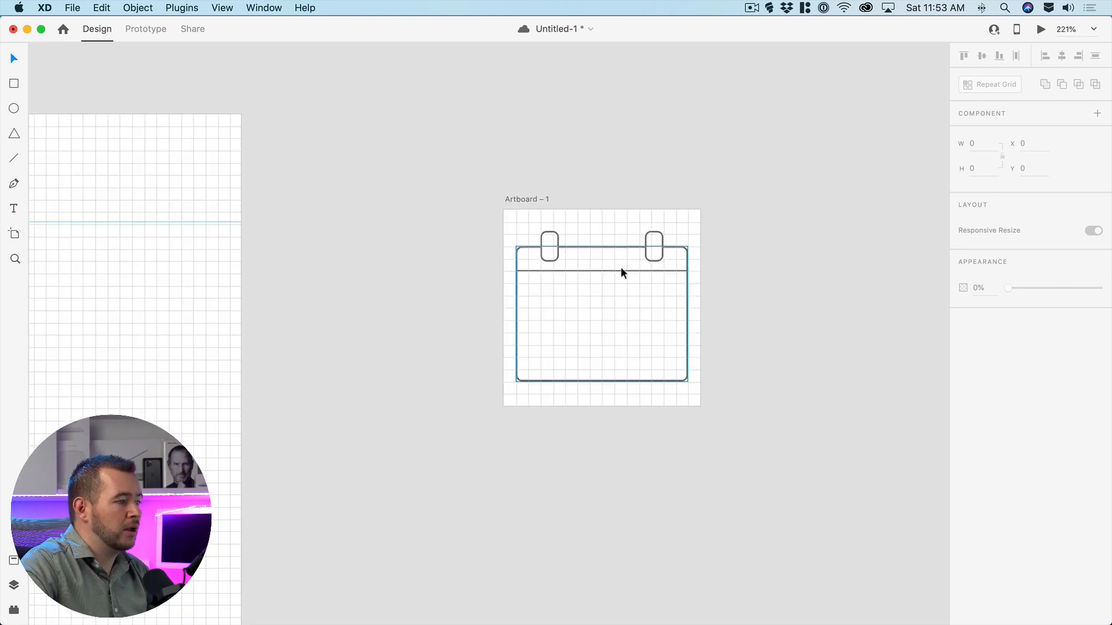
# - Draw a 48×48 circle in the calendar body and a pen-drawn check mark
pyautogui.click(772, 315)
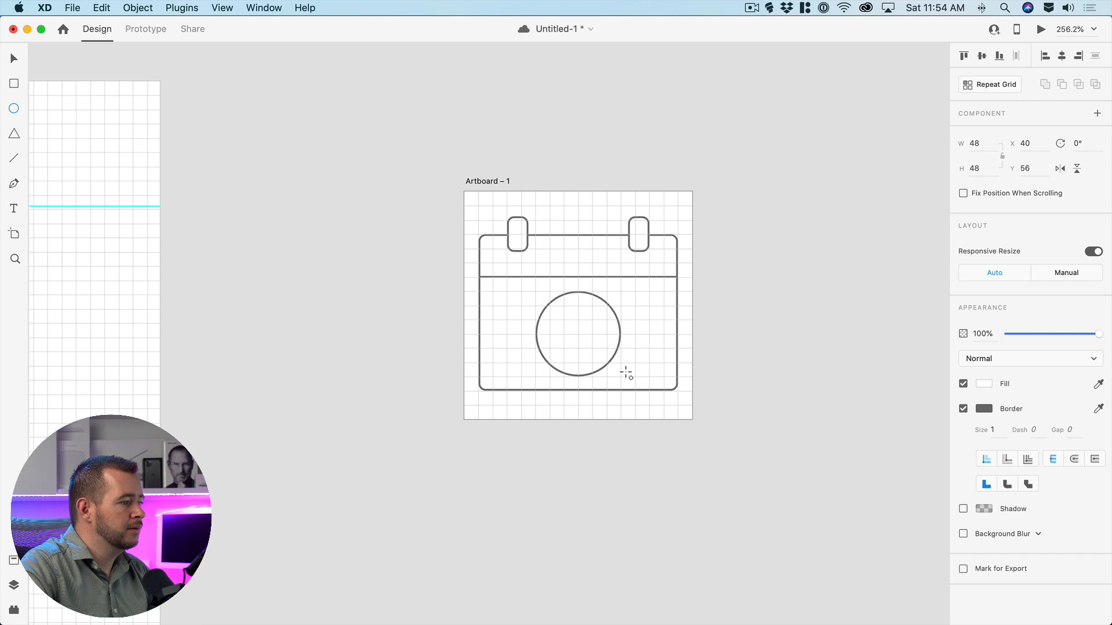
pyautogui.click(576, 340)
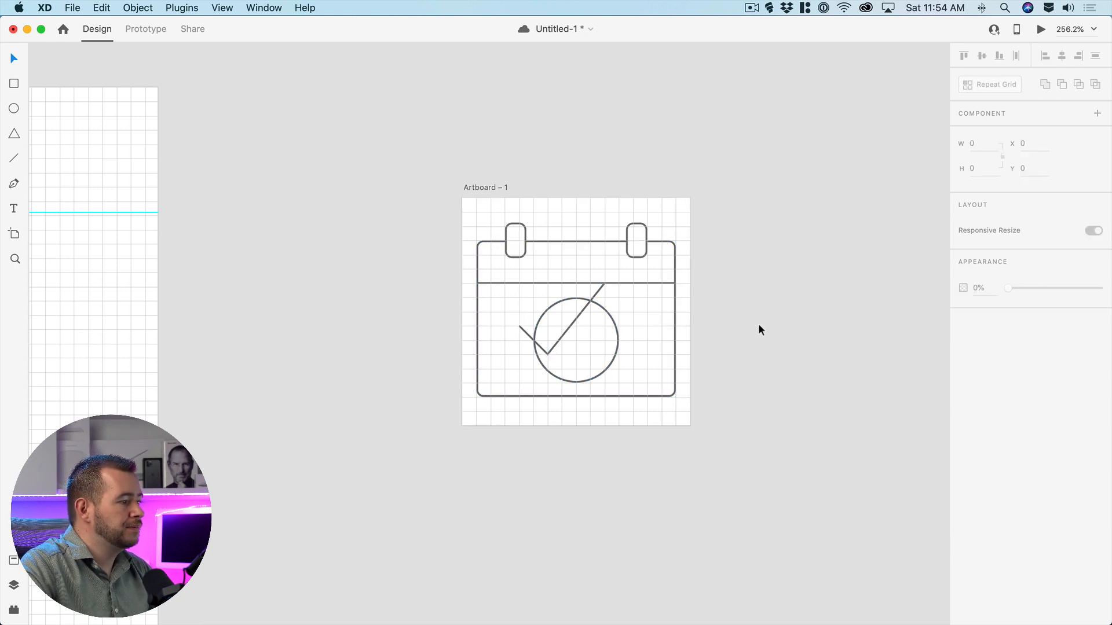
pyautogui.click(545, 339)
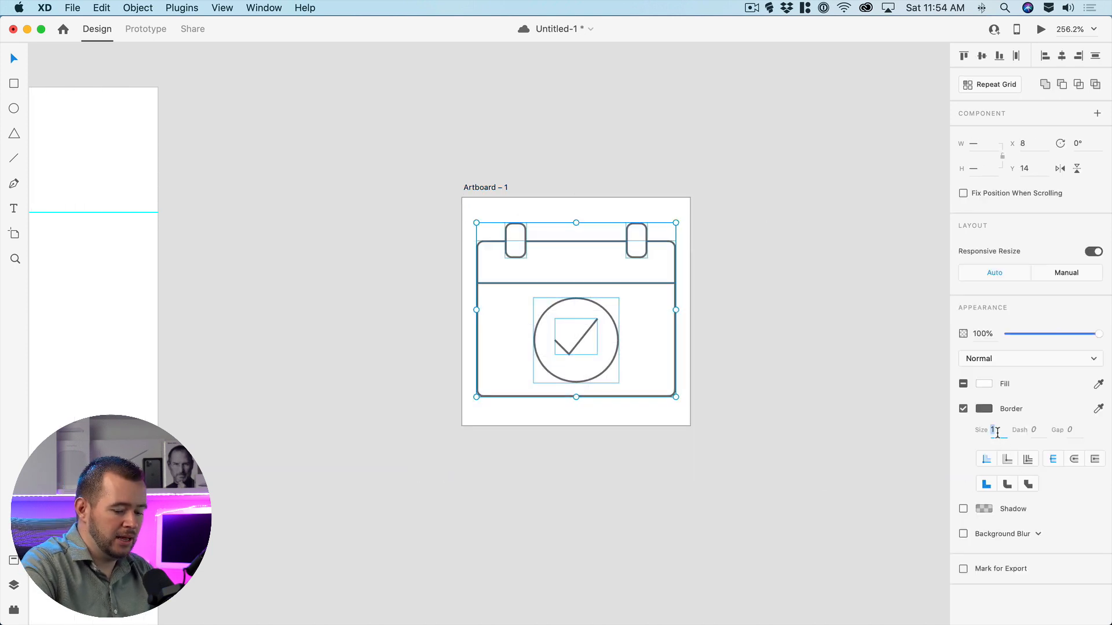
# - Set the icon's border size to 3 and fit the check mark inside the circle
pyautogui.write('3')
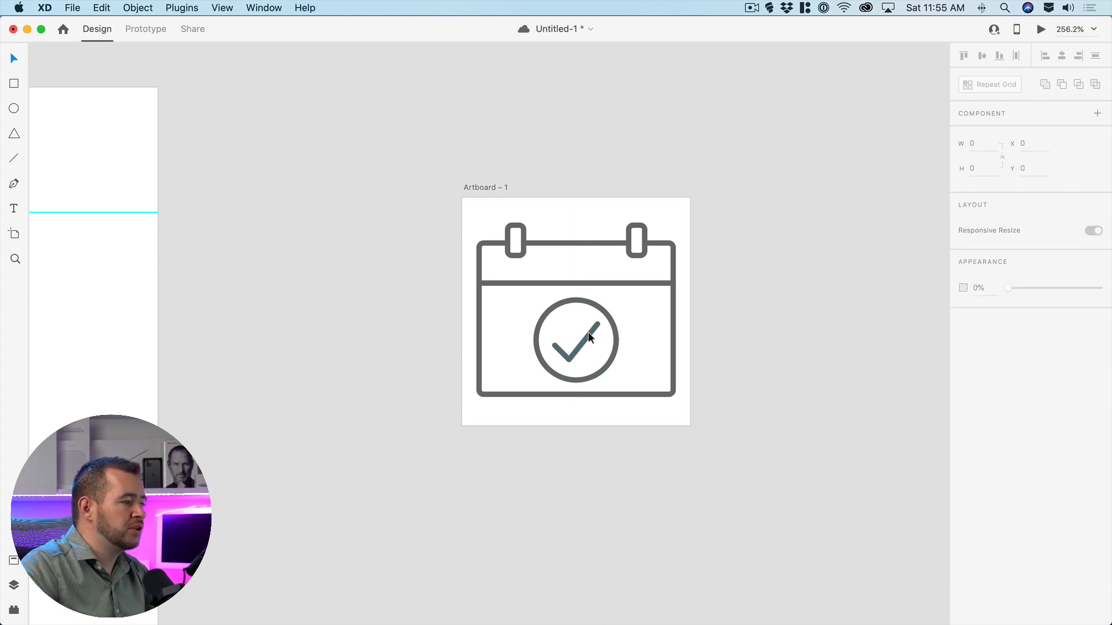
pyautogui.click(584, 340)
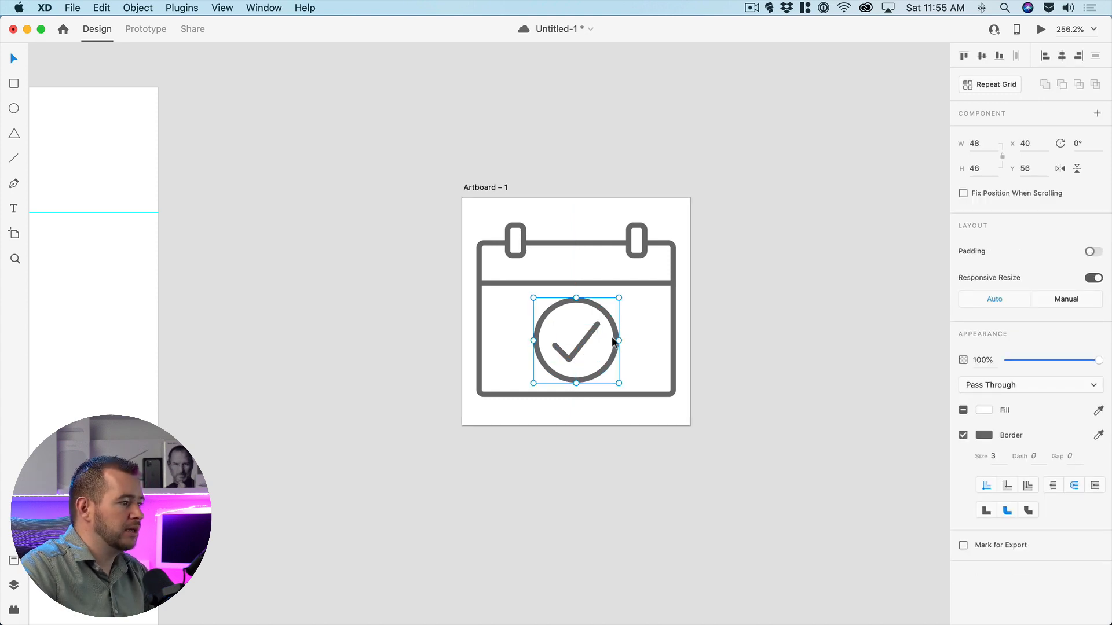
pyautogui.click(742, 345)
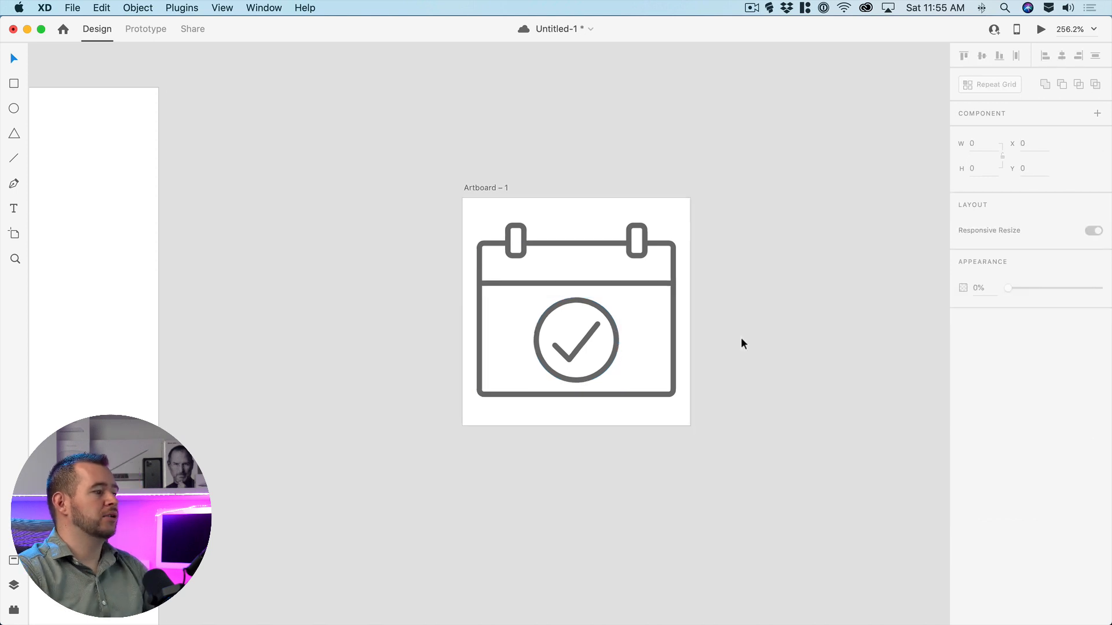